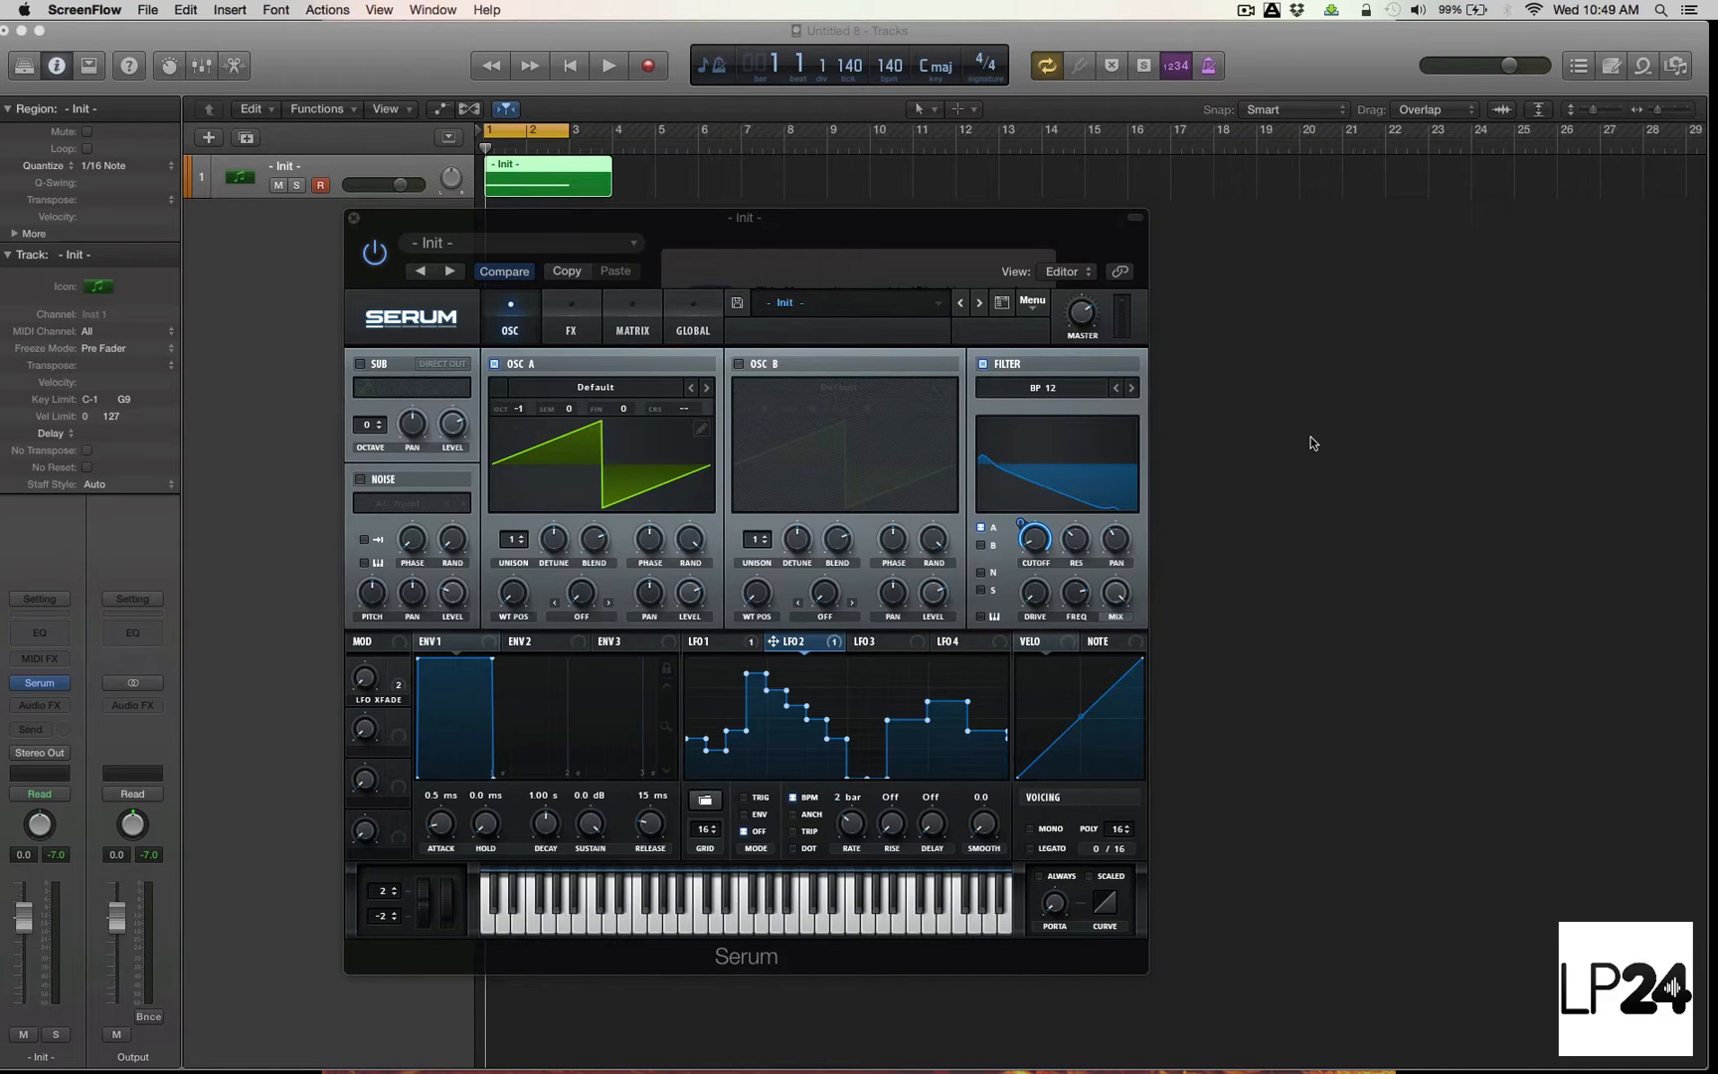
mouse_move(718, 243)
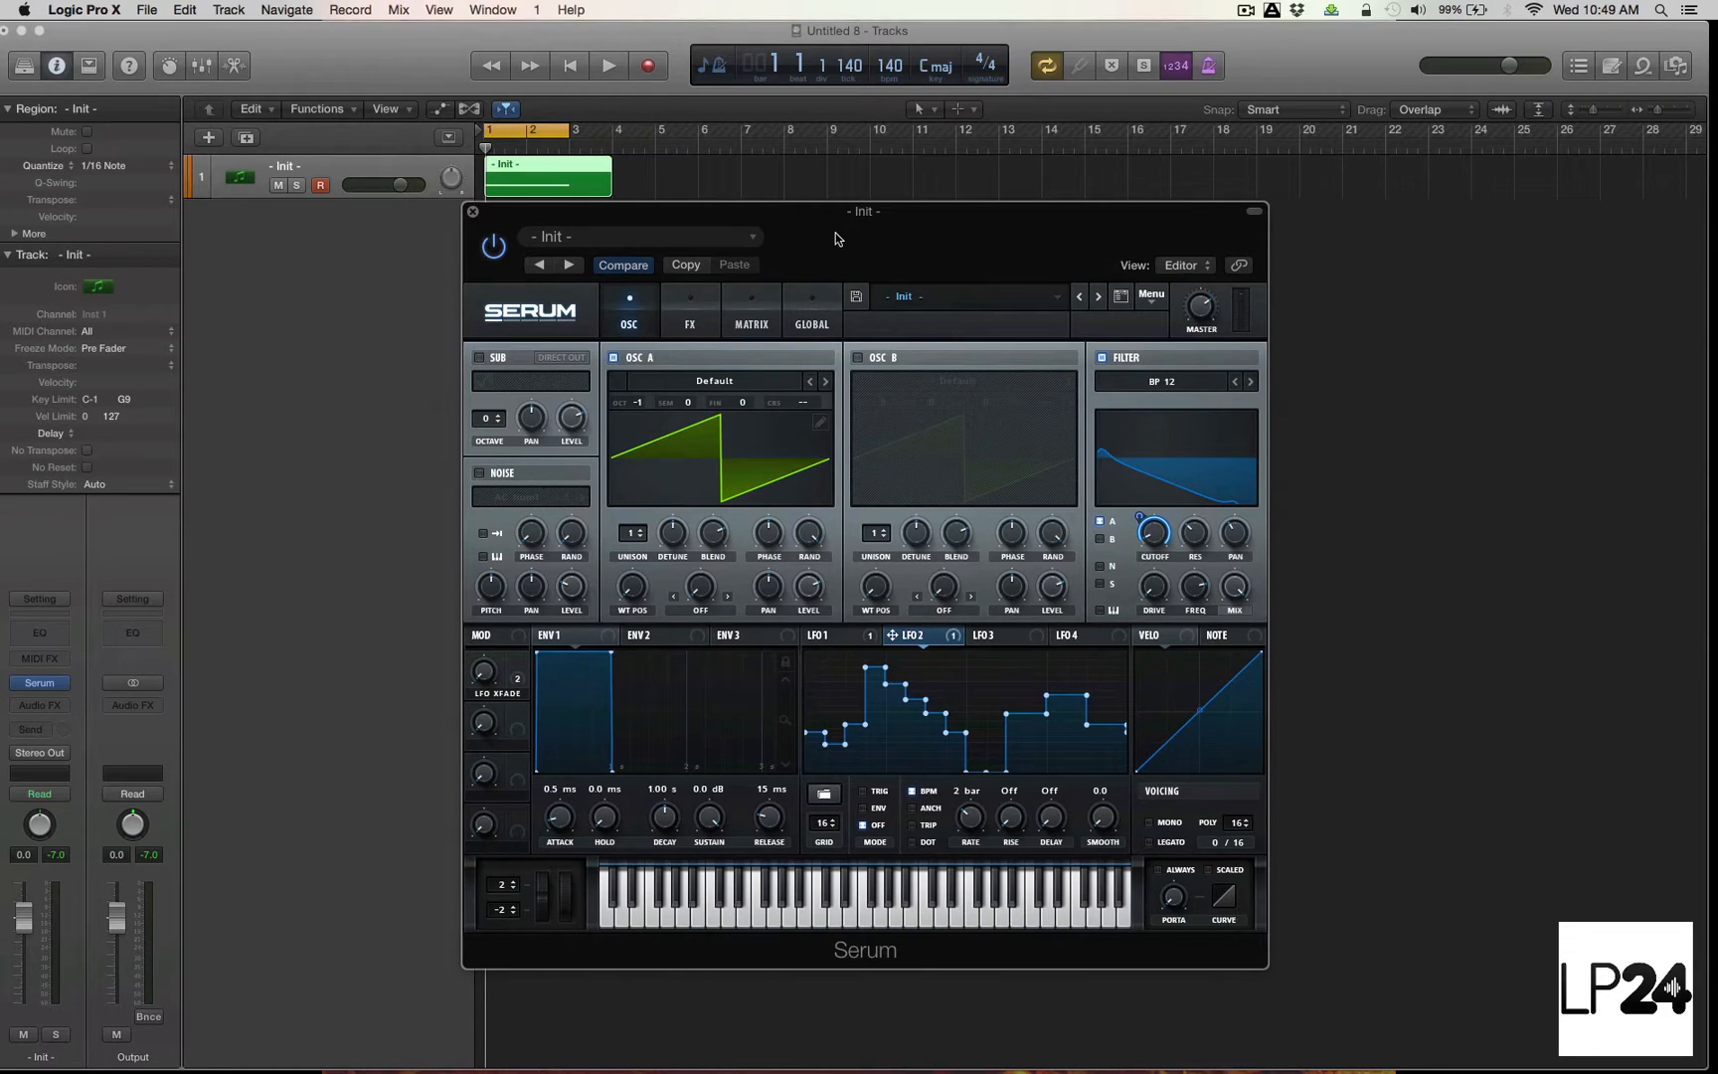
mouse_move(497, 710)
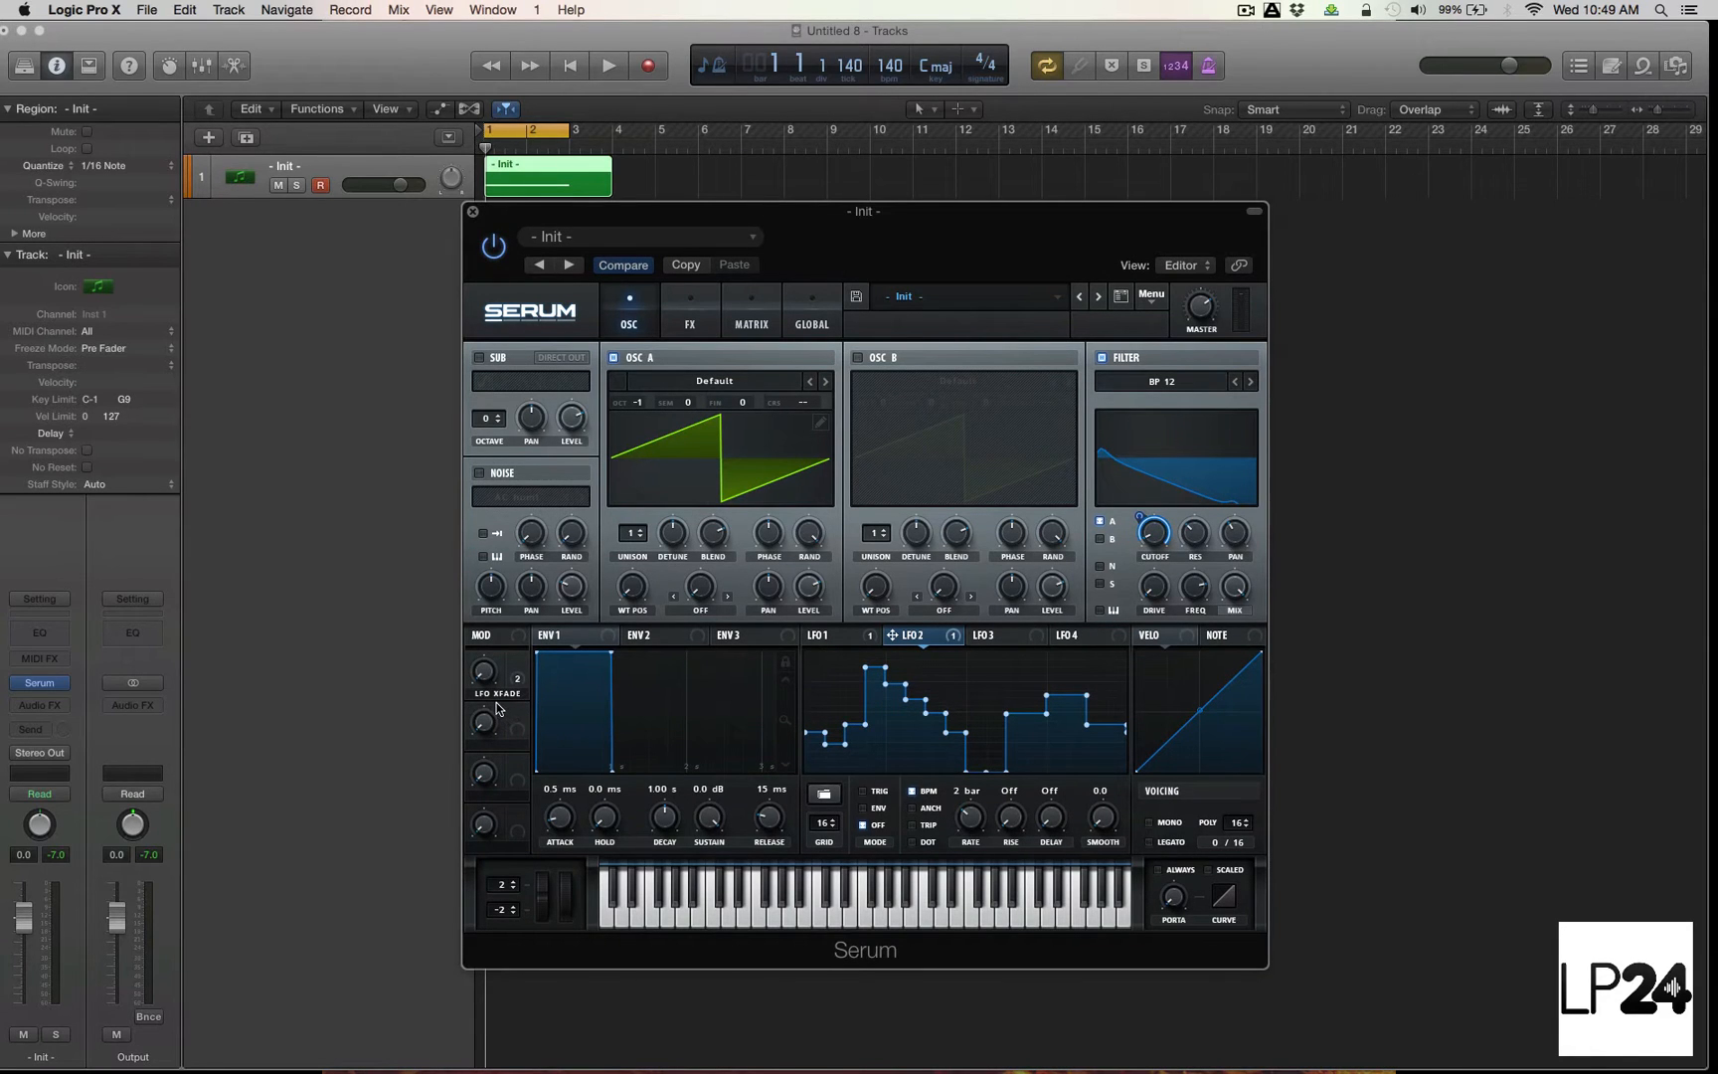
Step: Select the LFO 1 tab so its falling curve shows in Serum's modulation editor
left_click(818, 635)
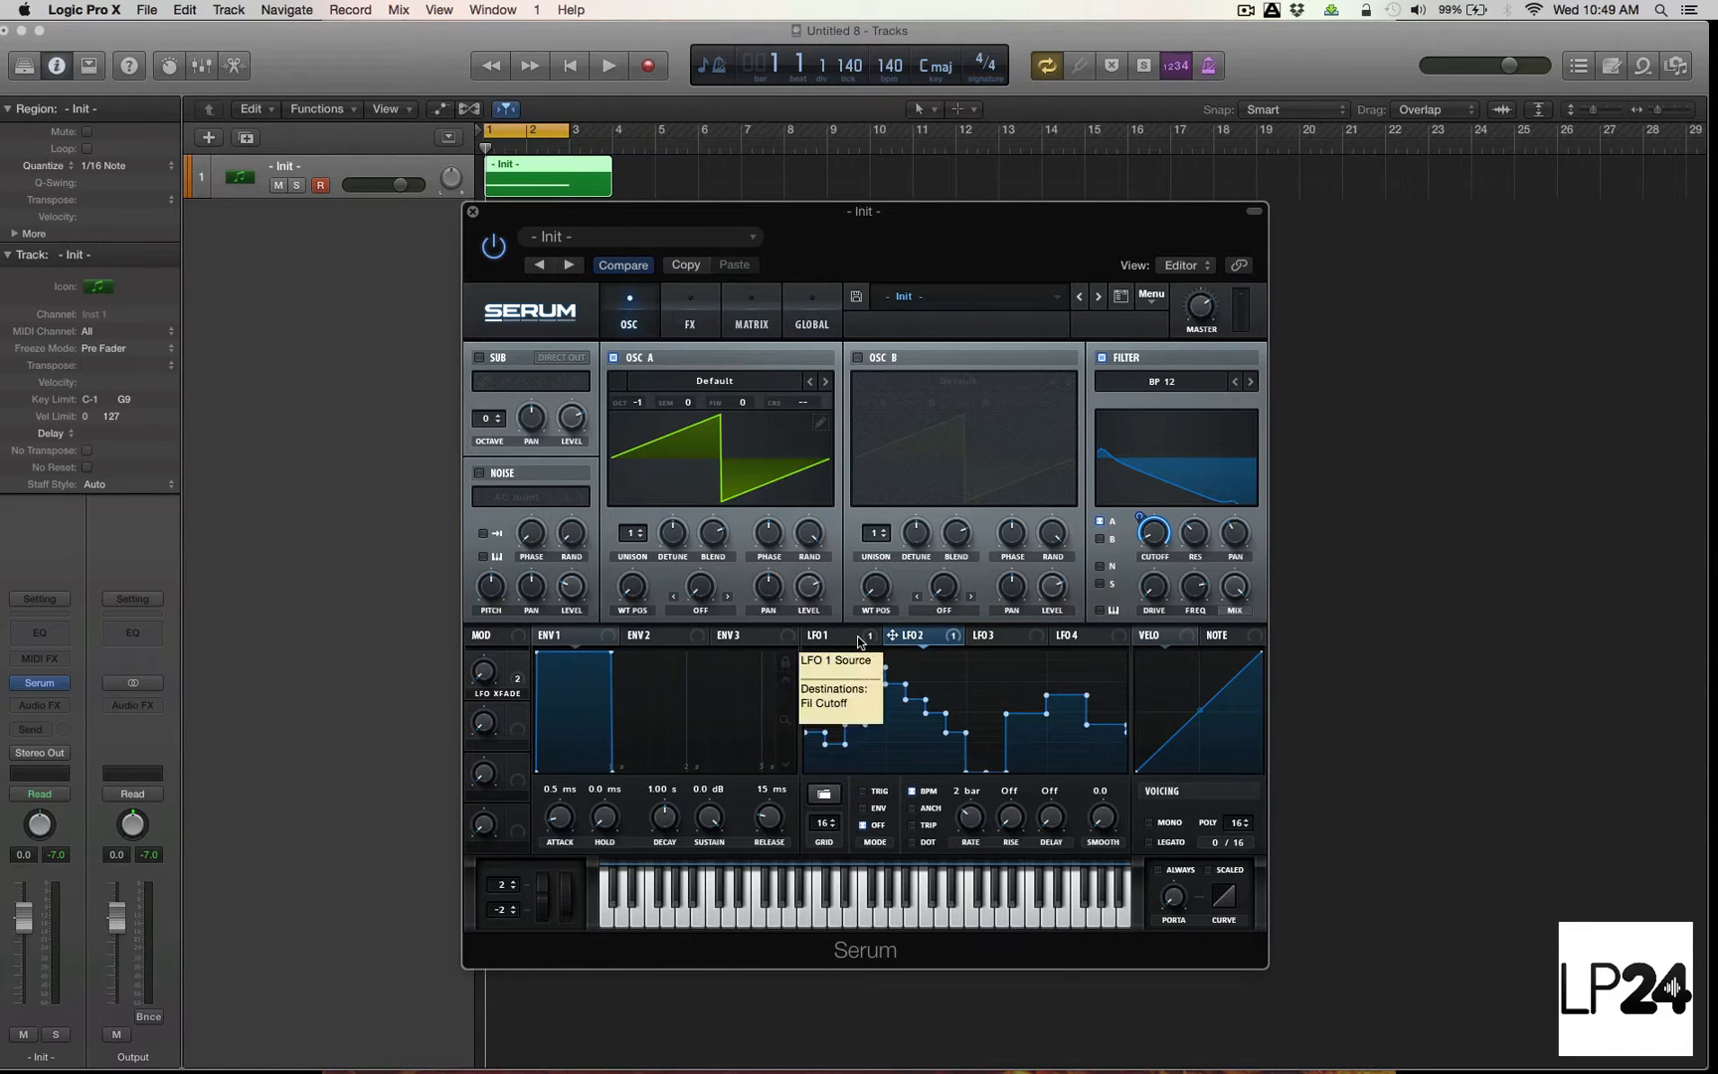
mouse_move(509, 724)
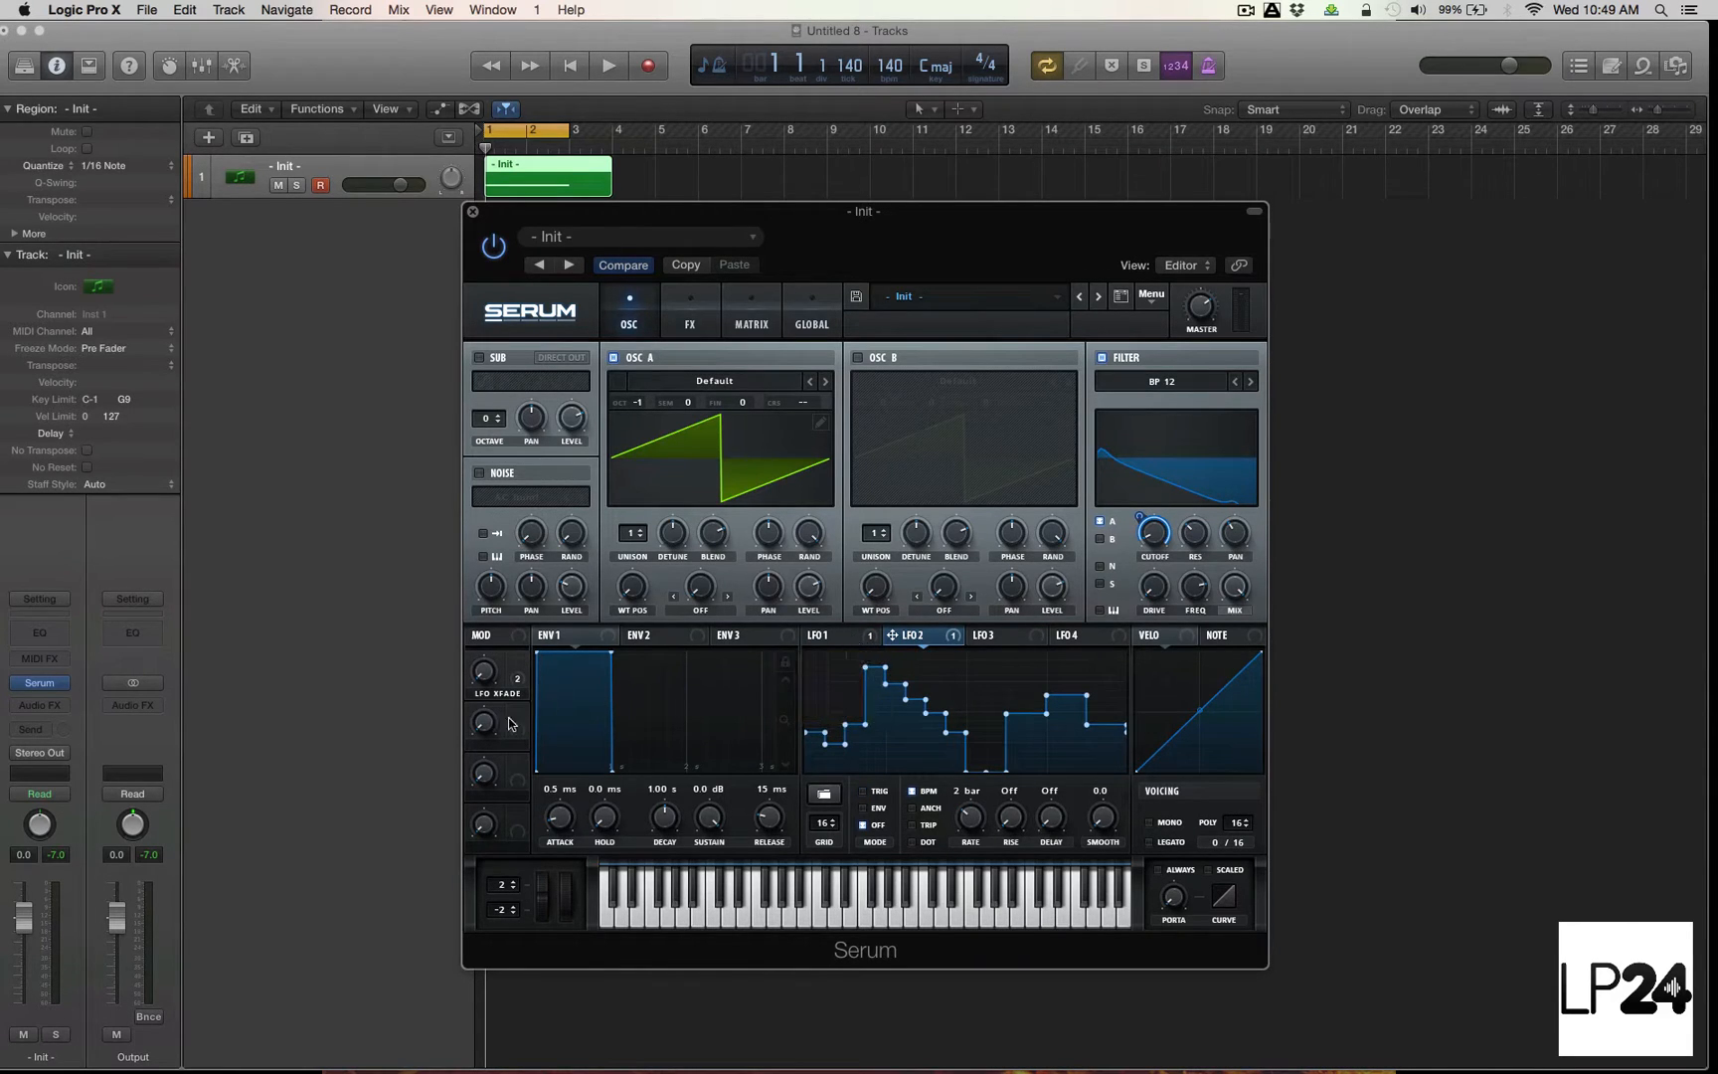
mouse_move(1085, 611)
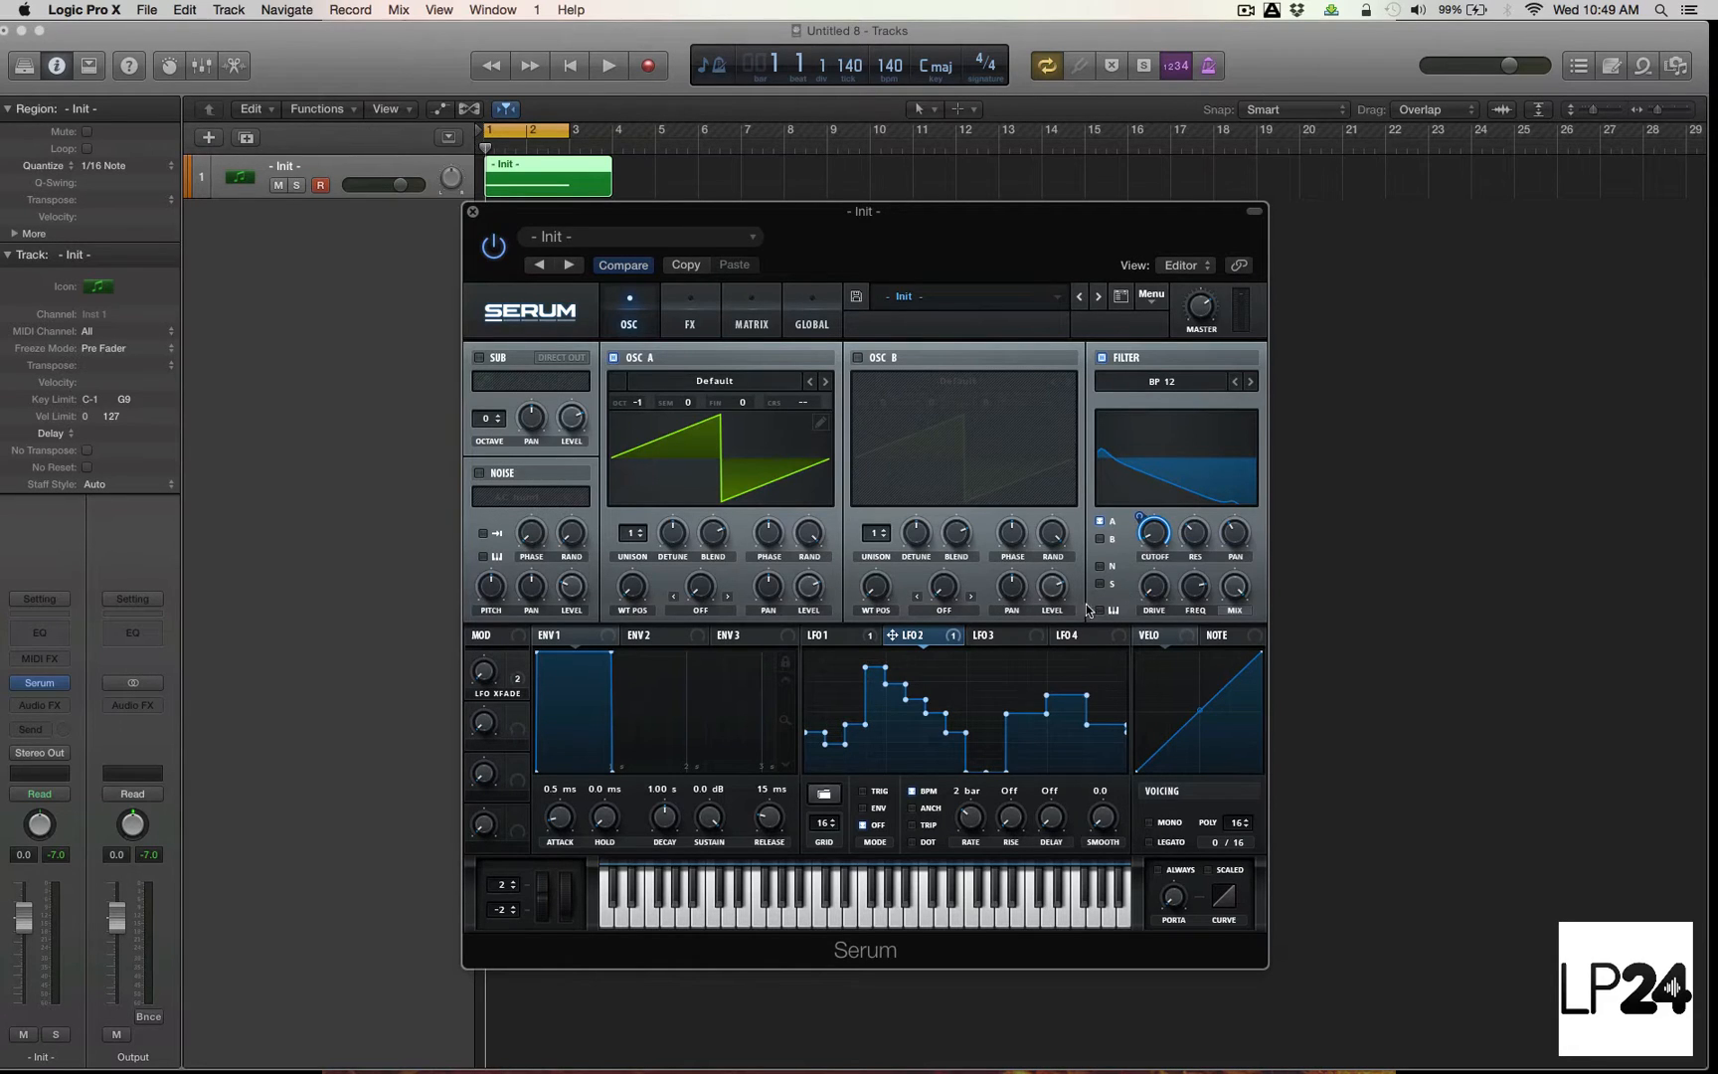
mouse_move(1092, 660)
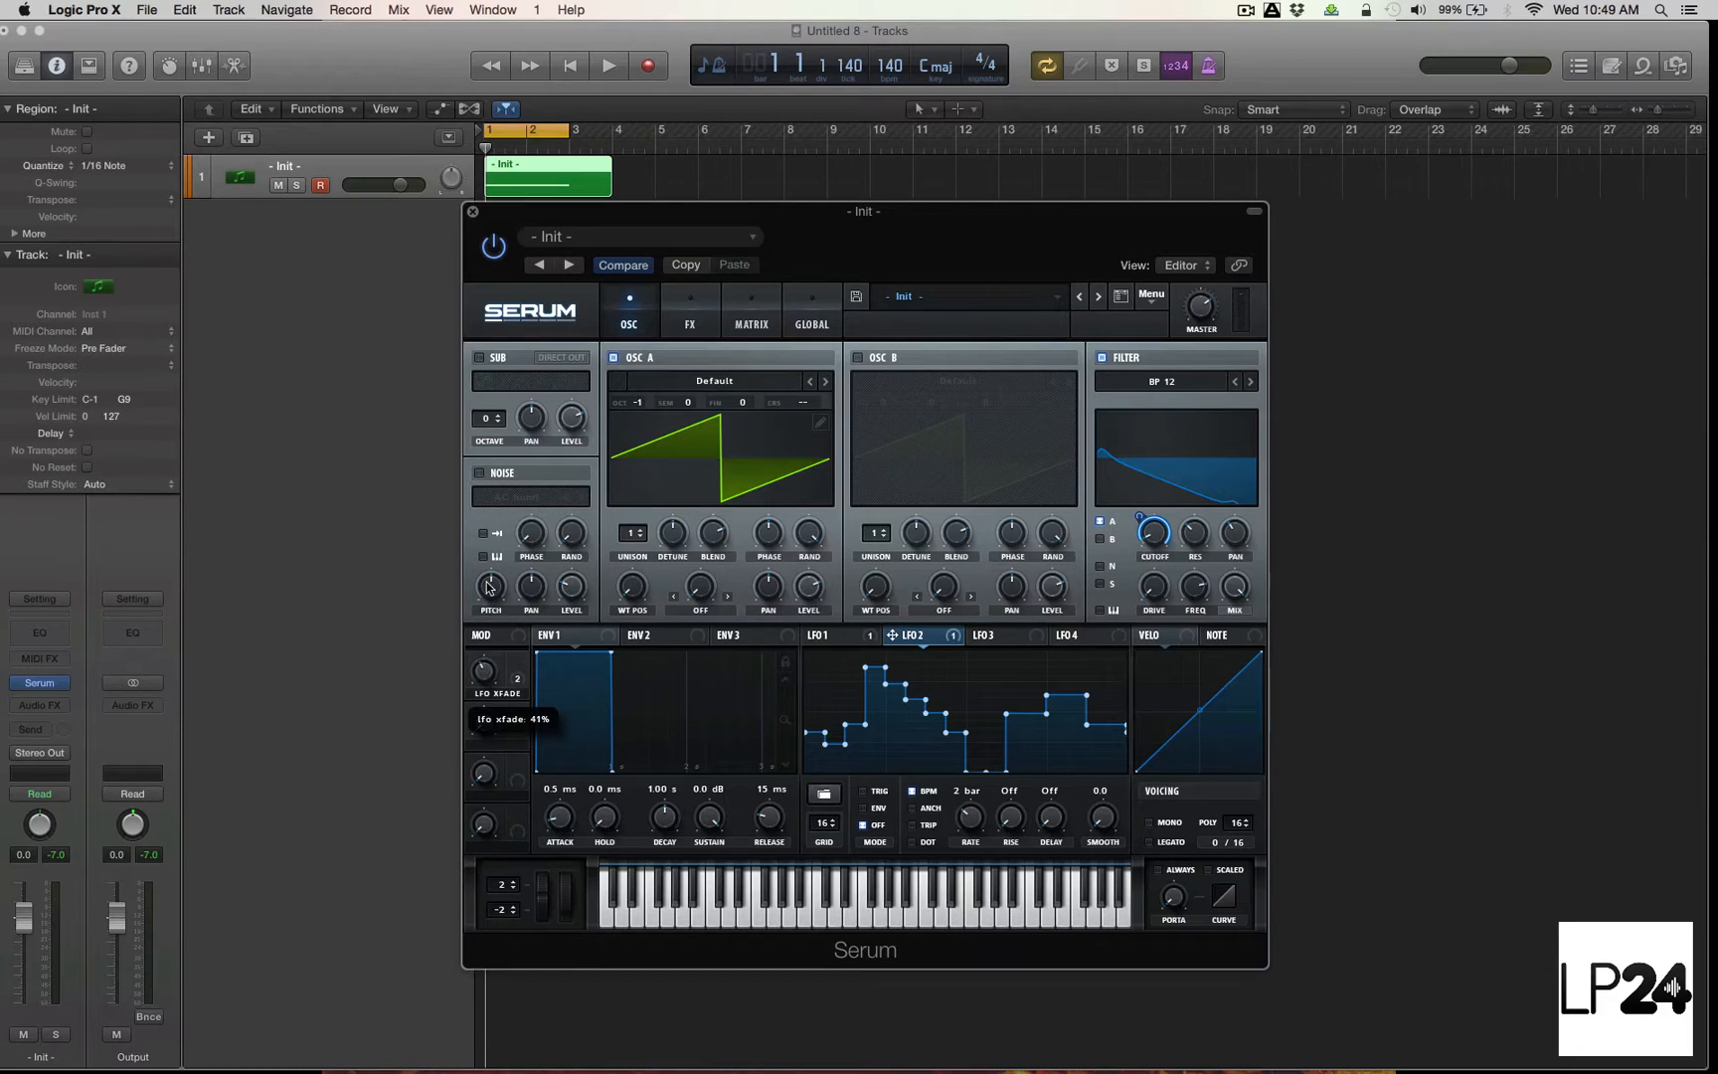
left_click(821, 634)
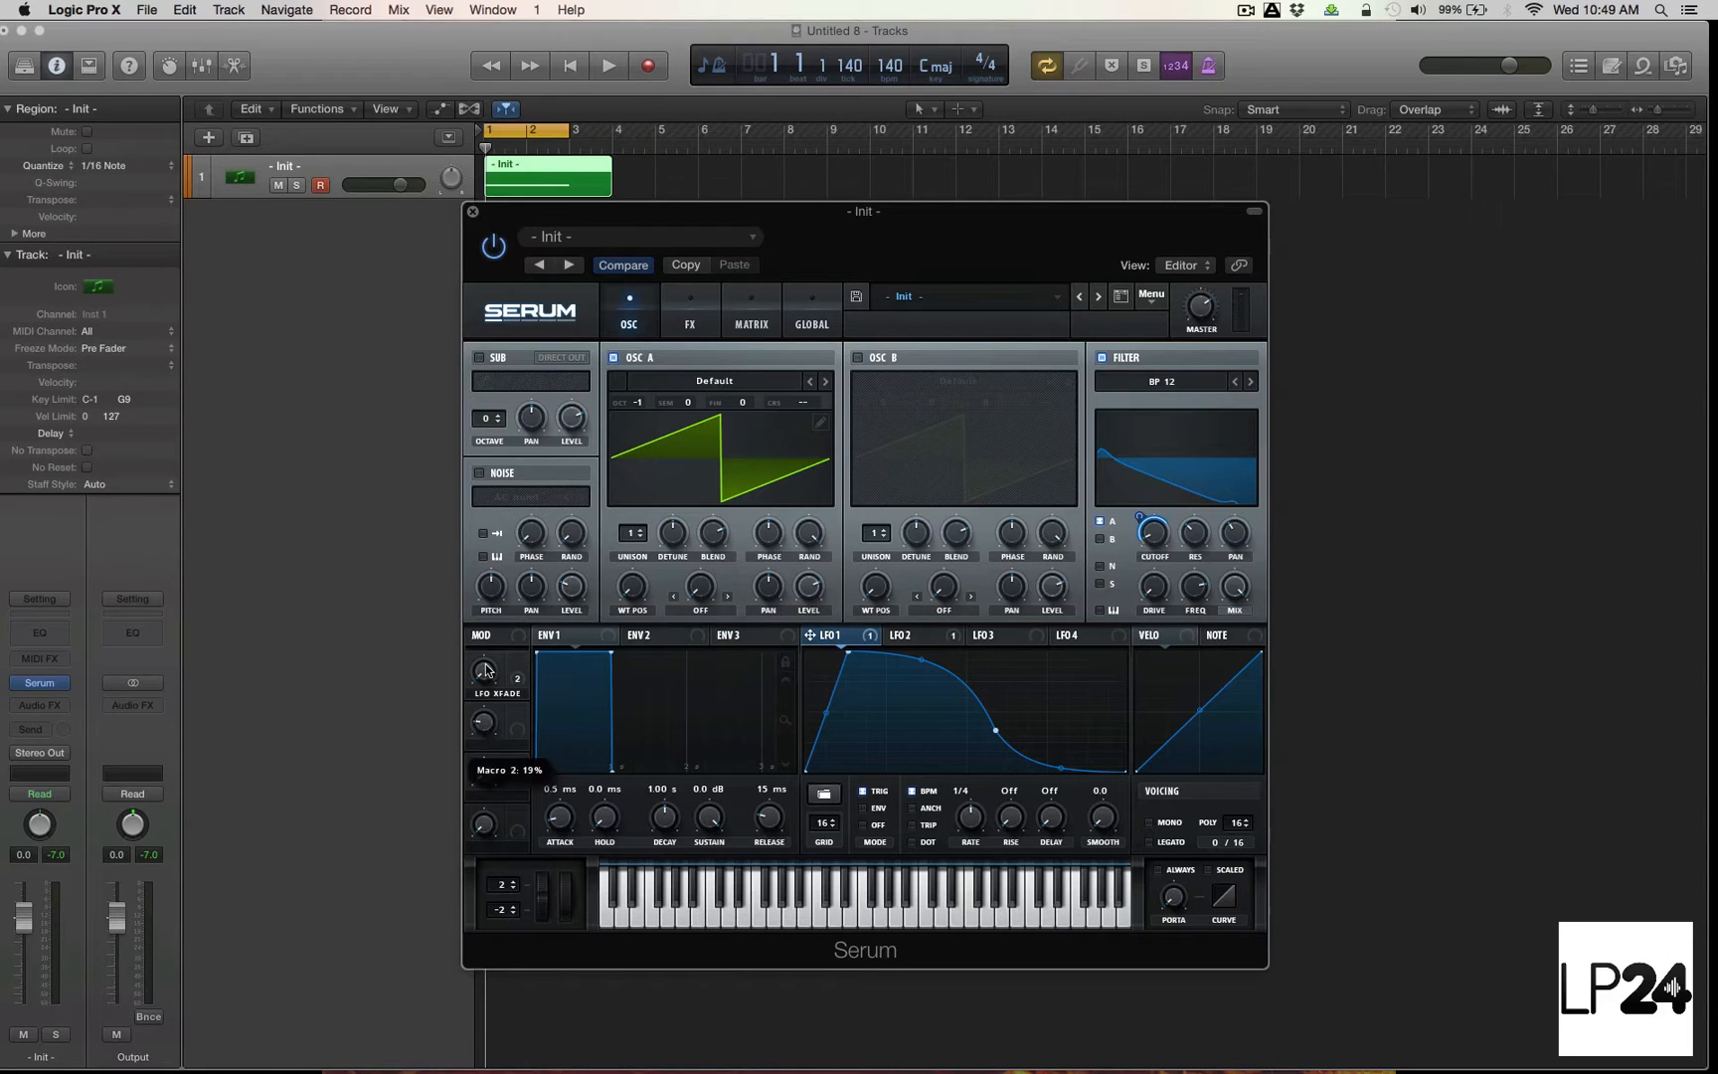
mouse_move(985, 653)
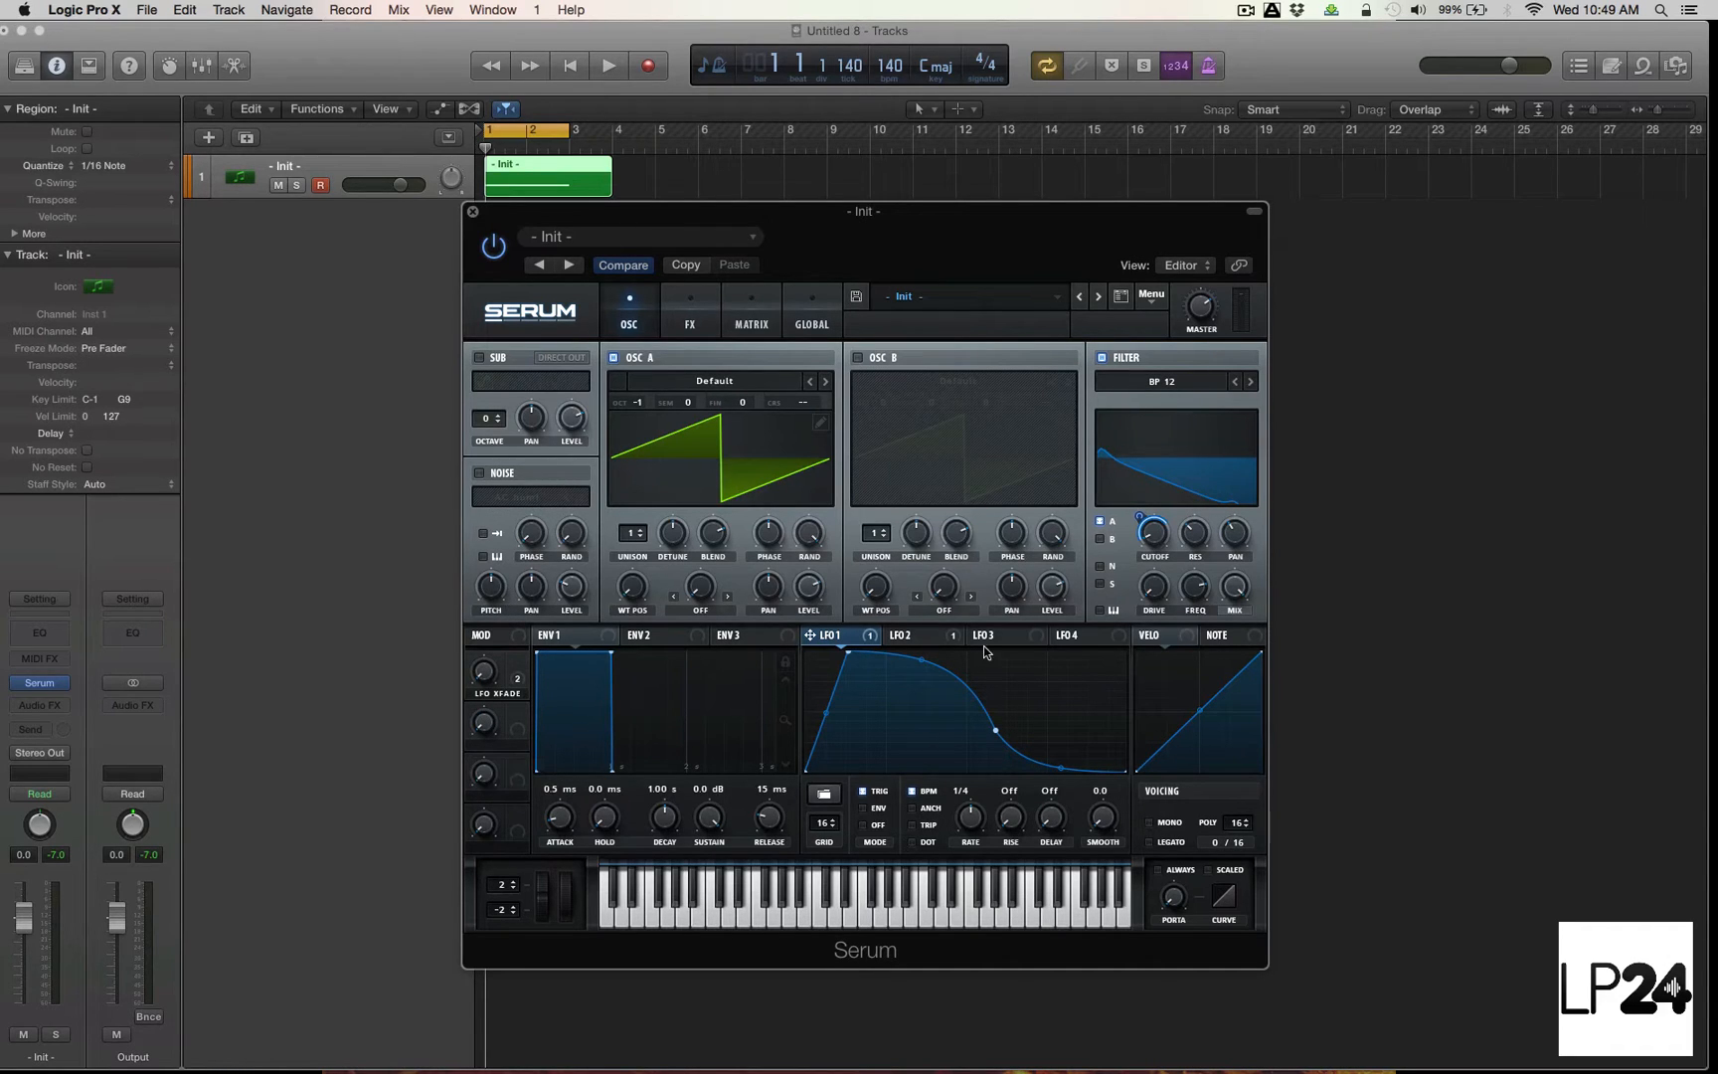
mouse_move(499, 744)
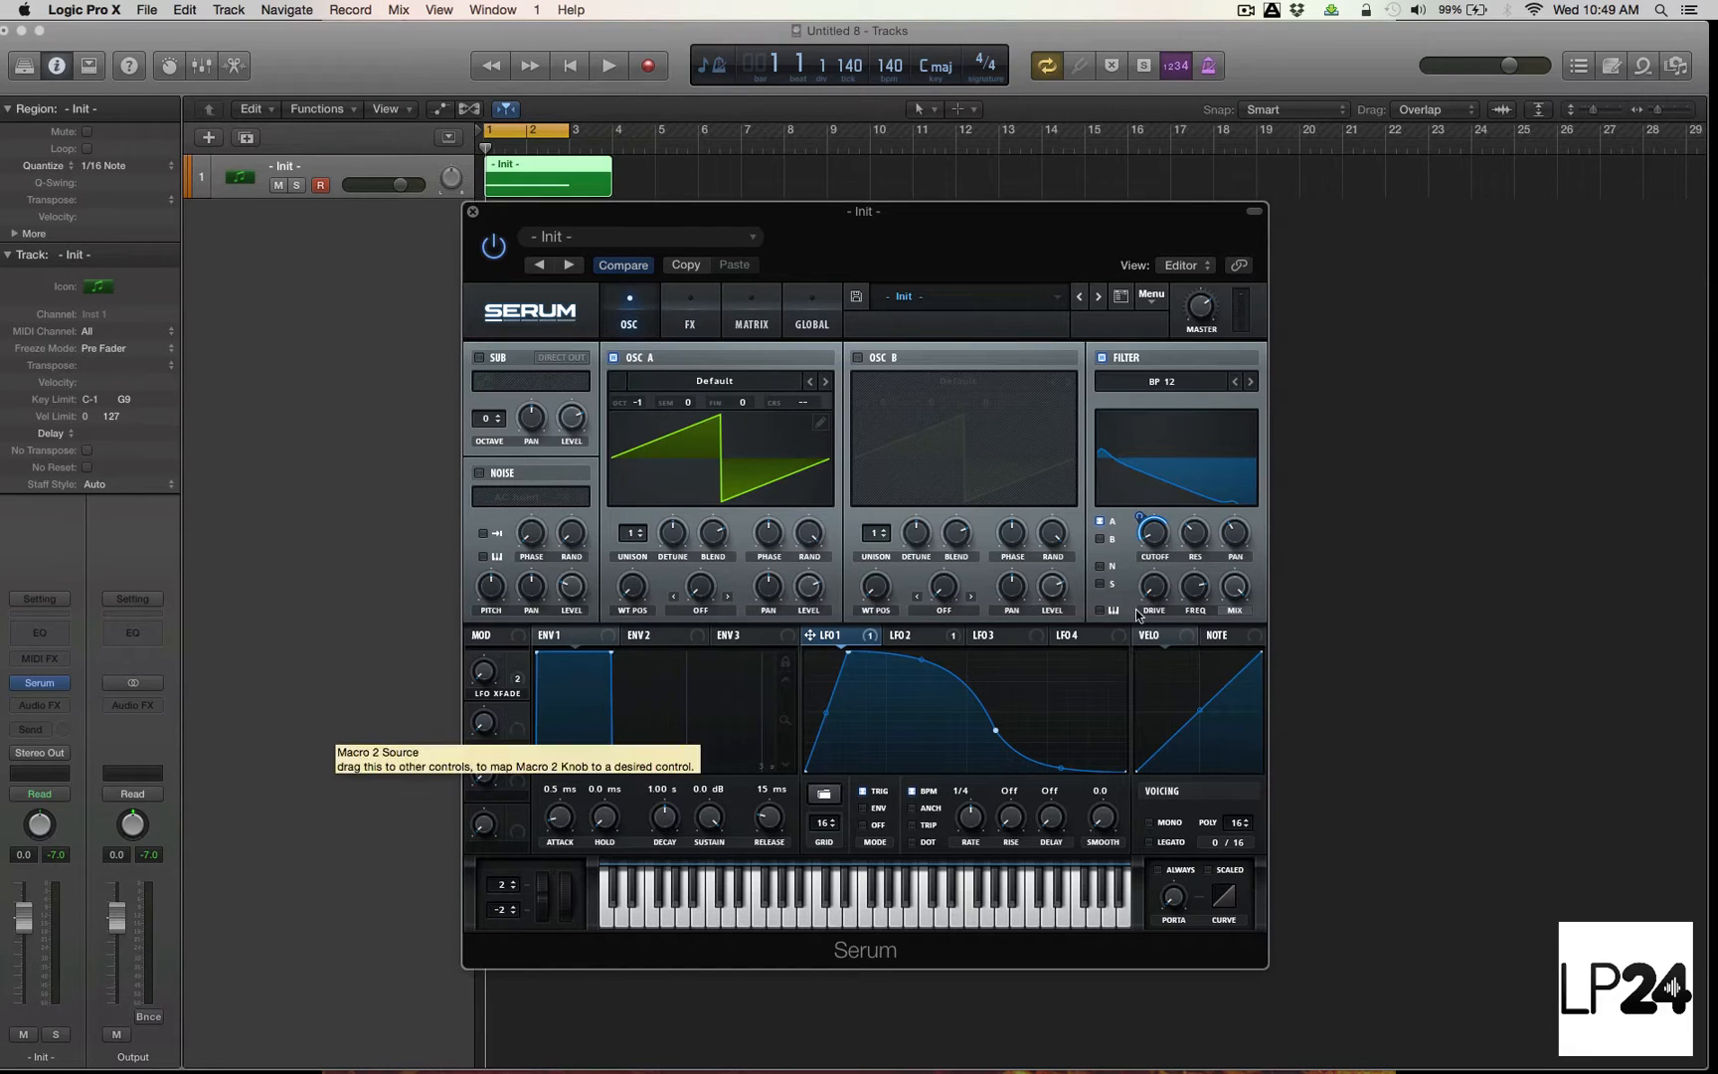
mouse_move(817, 564)
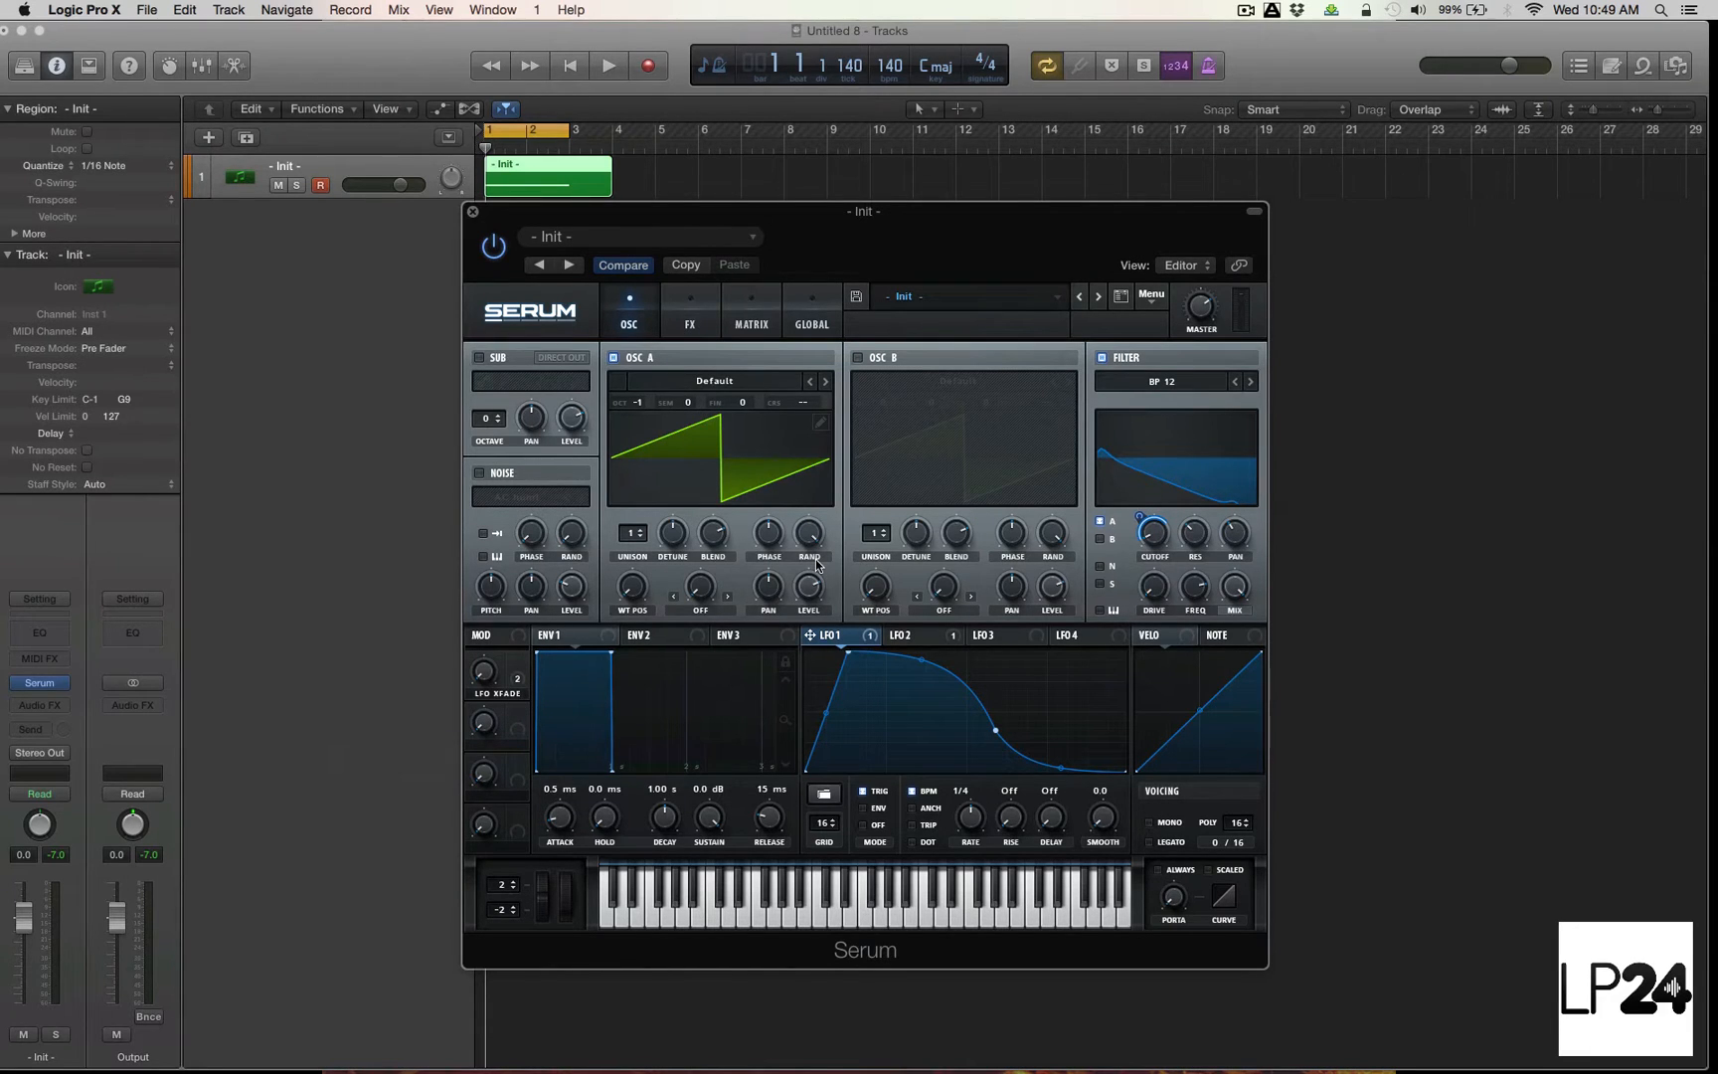
Step: Start playback, view LFO 2, and raise the LFO Fade macro amount
left_click(609, 66)
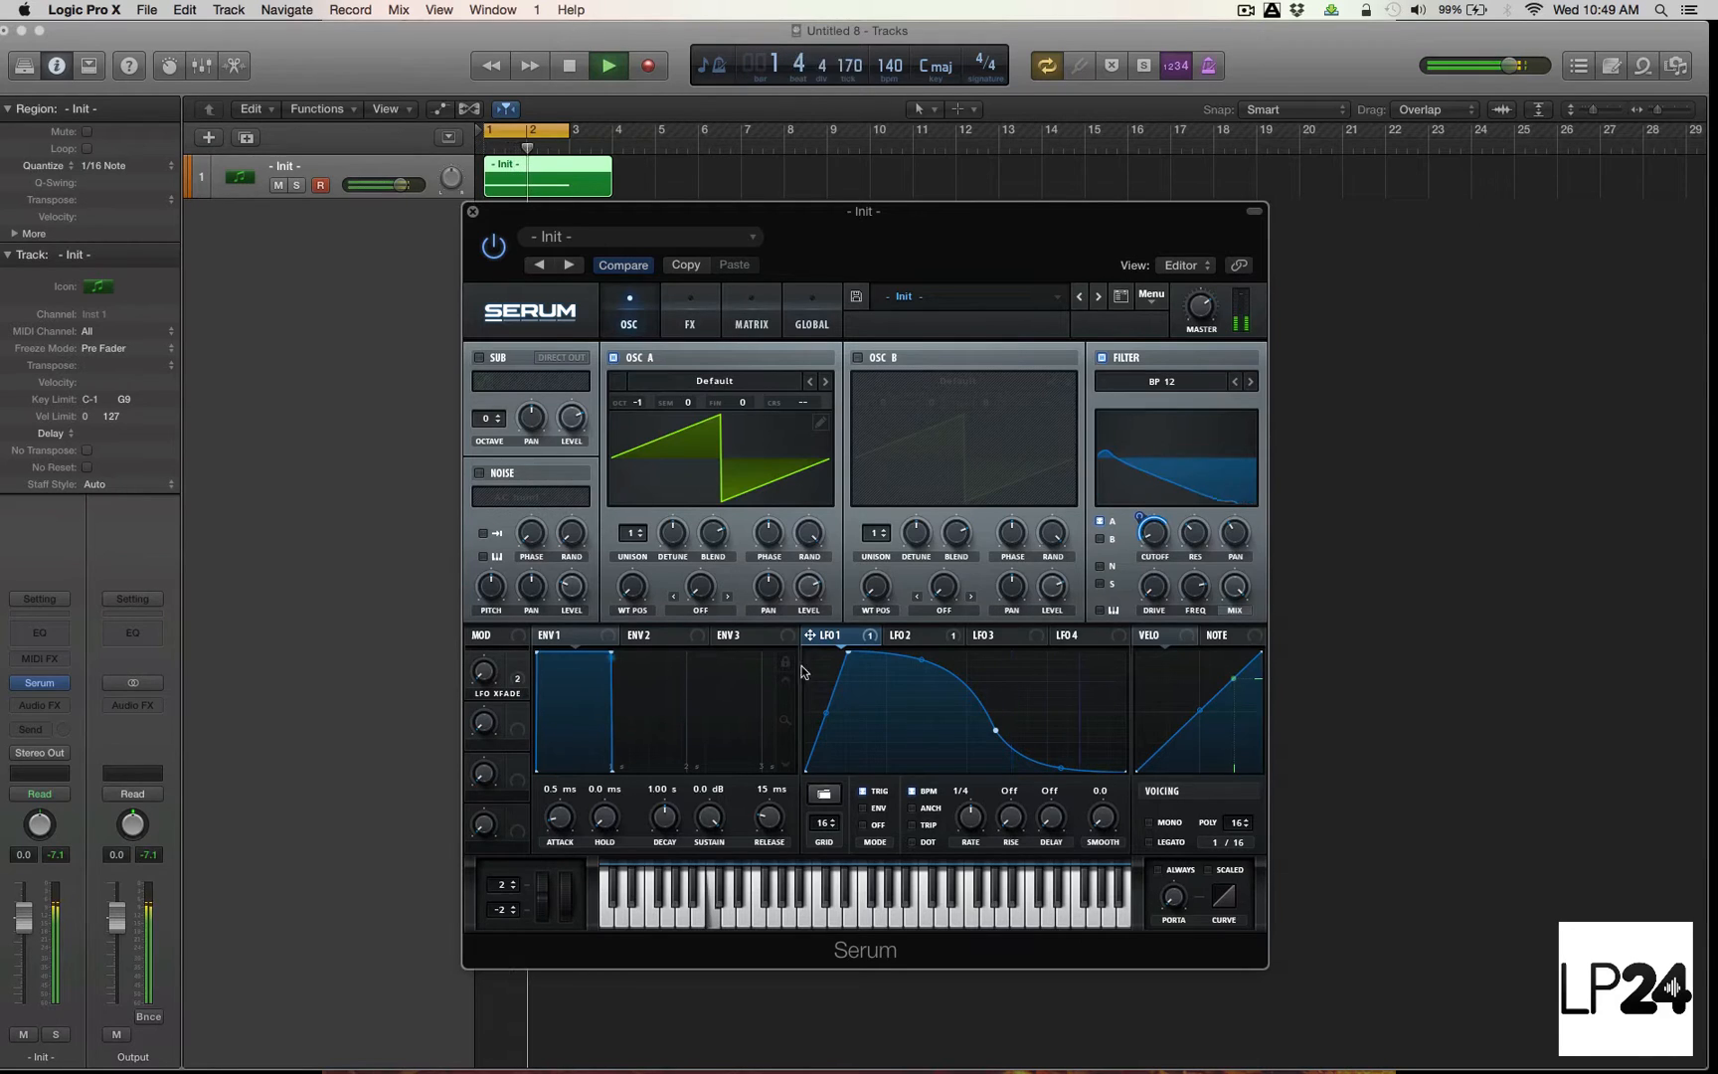
left_click(904, 636)
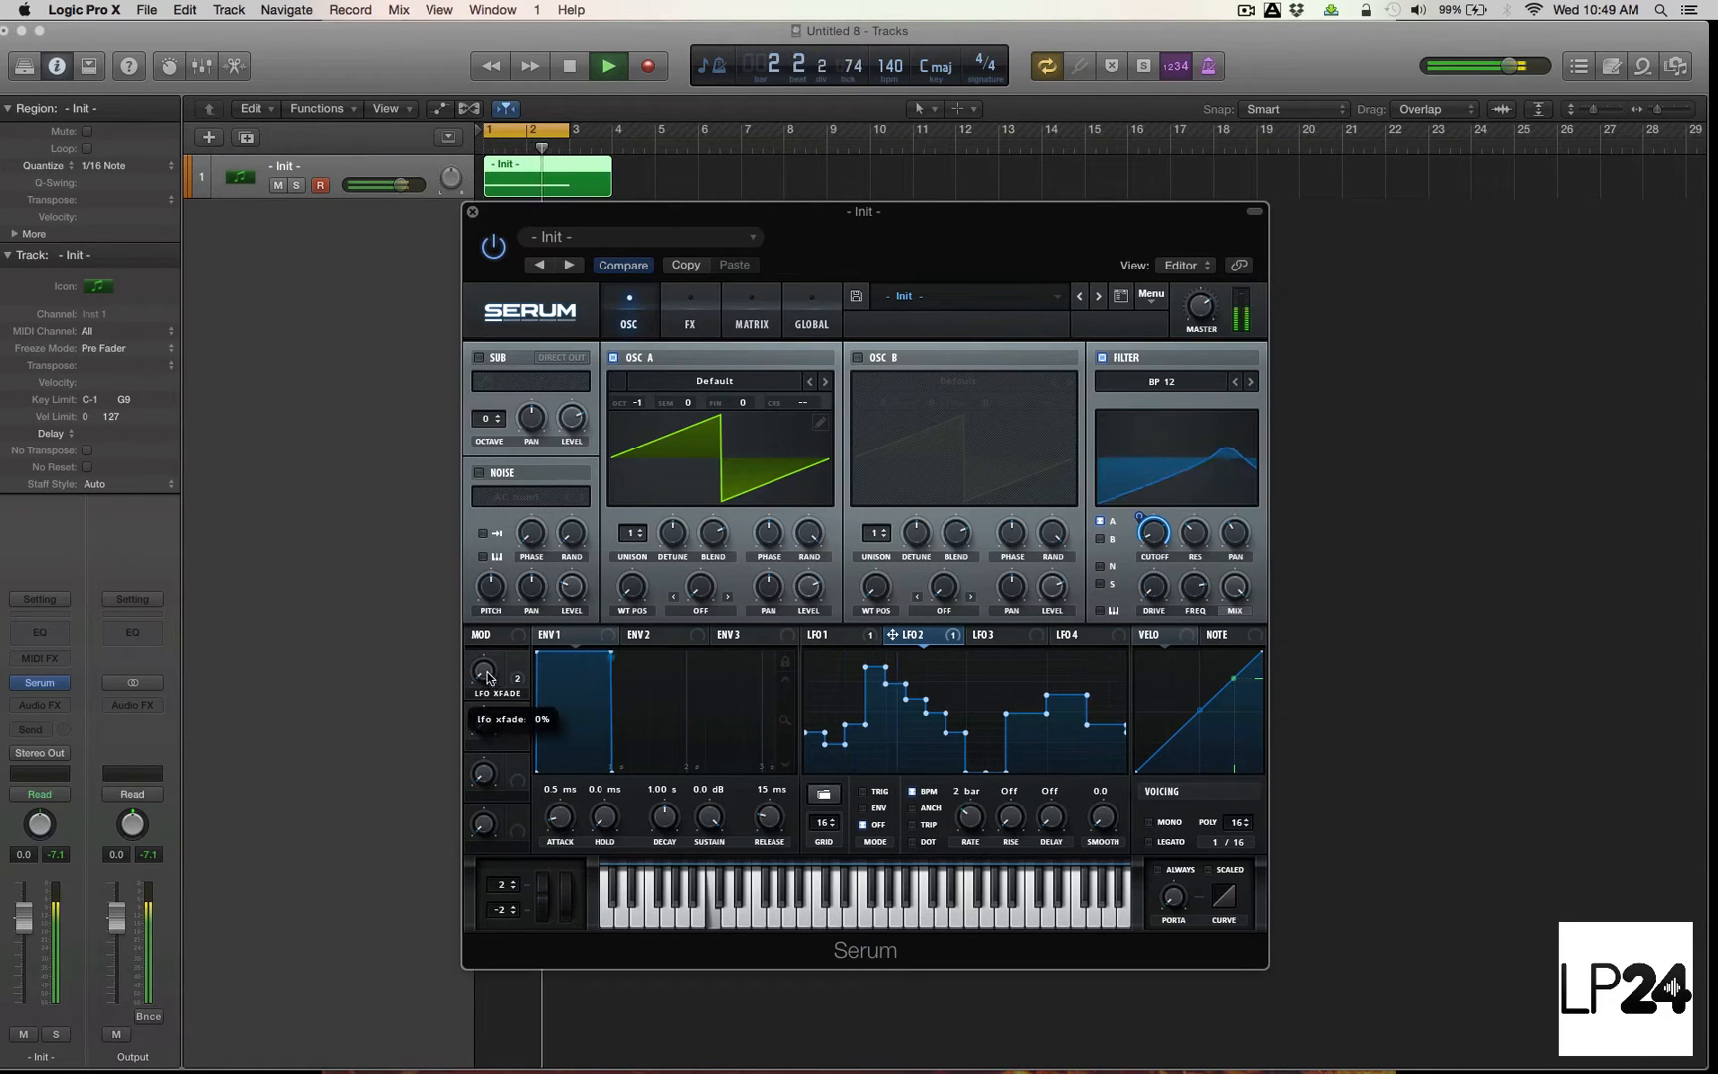
left_click_drag(485, 672, 485, 647)
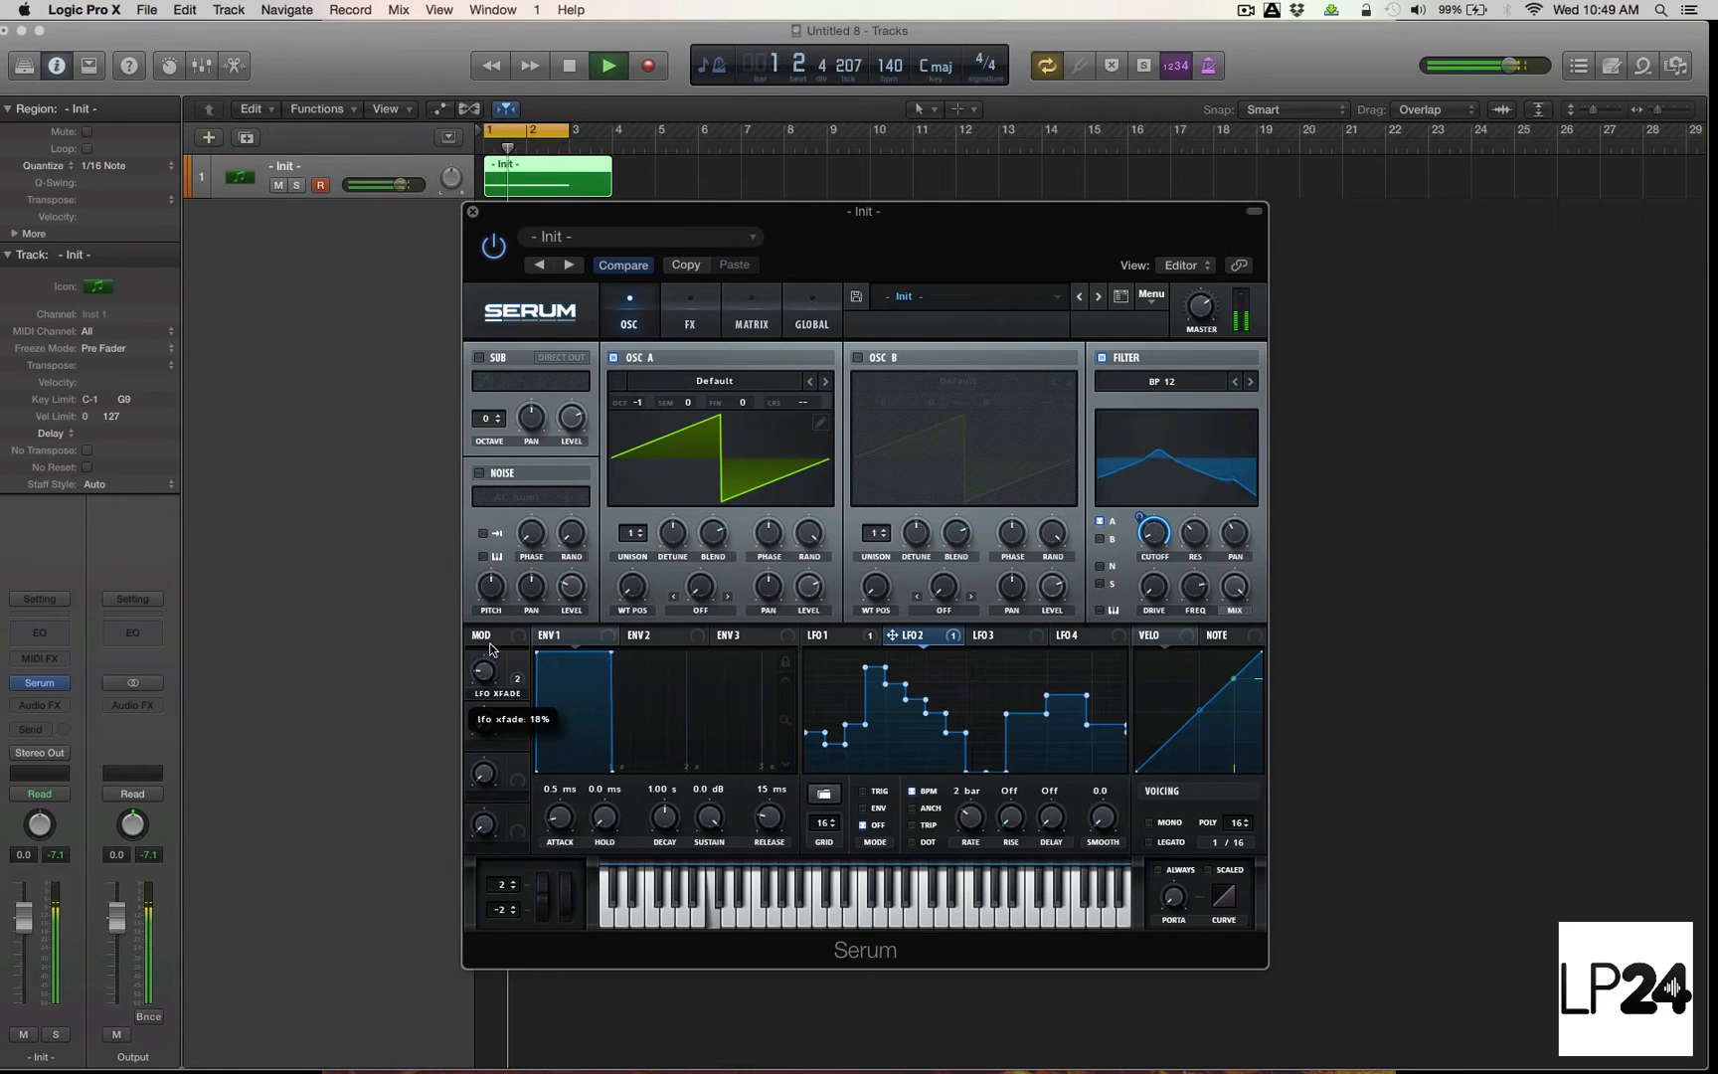
left_click_drag(498, 670, 499, 652)
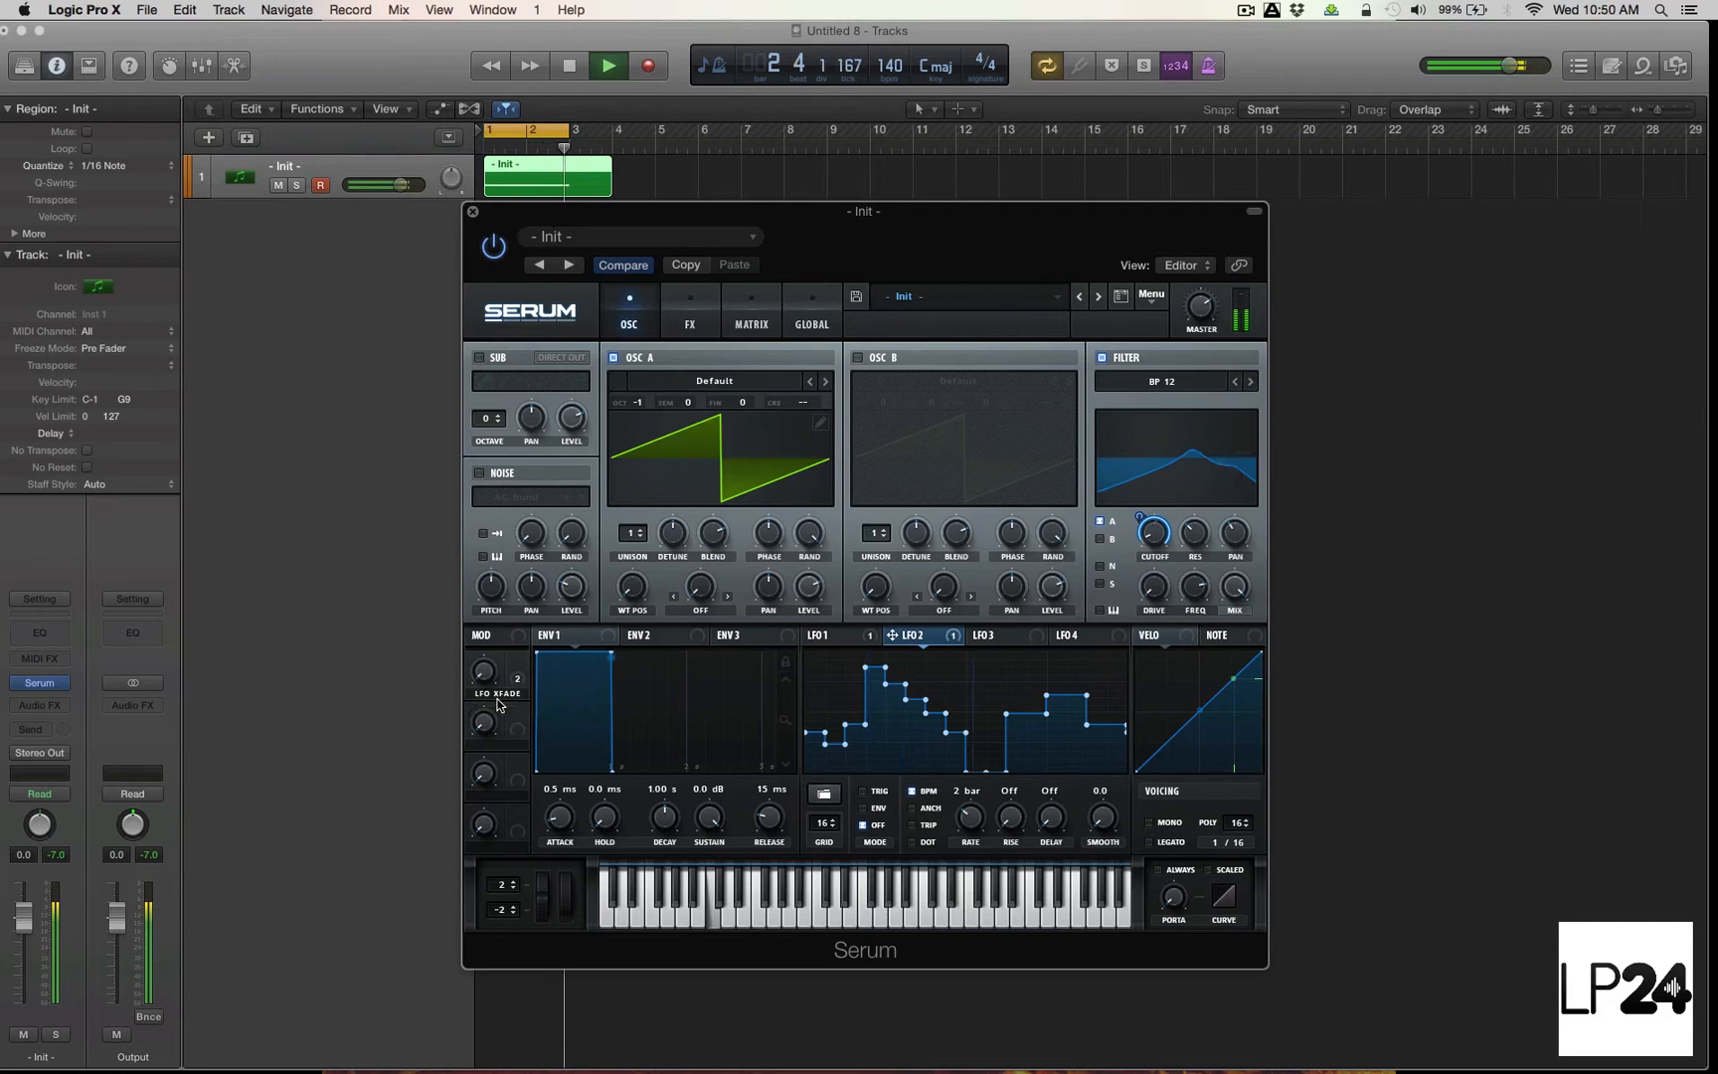
Step: Stop playback and toggle between LFO 1's curve and LFO 2's stepped shape, ending on LFO 1
left_click(567, 65)
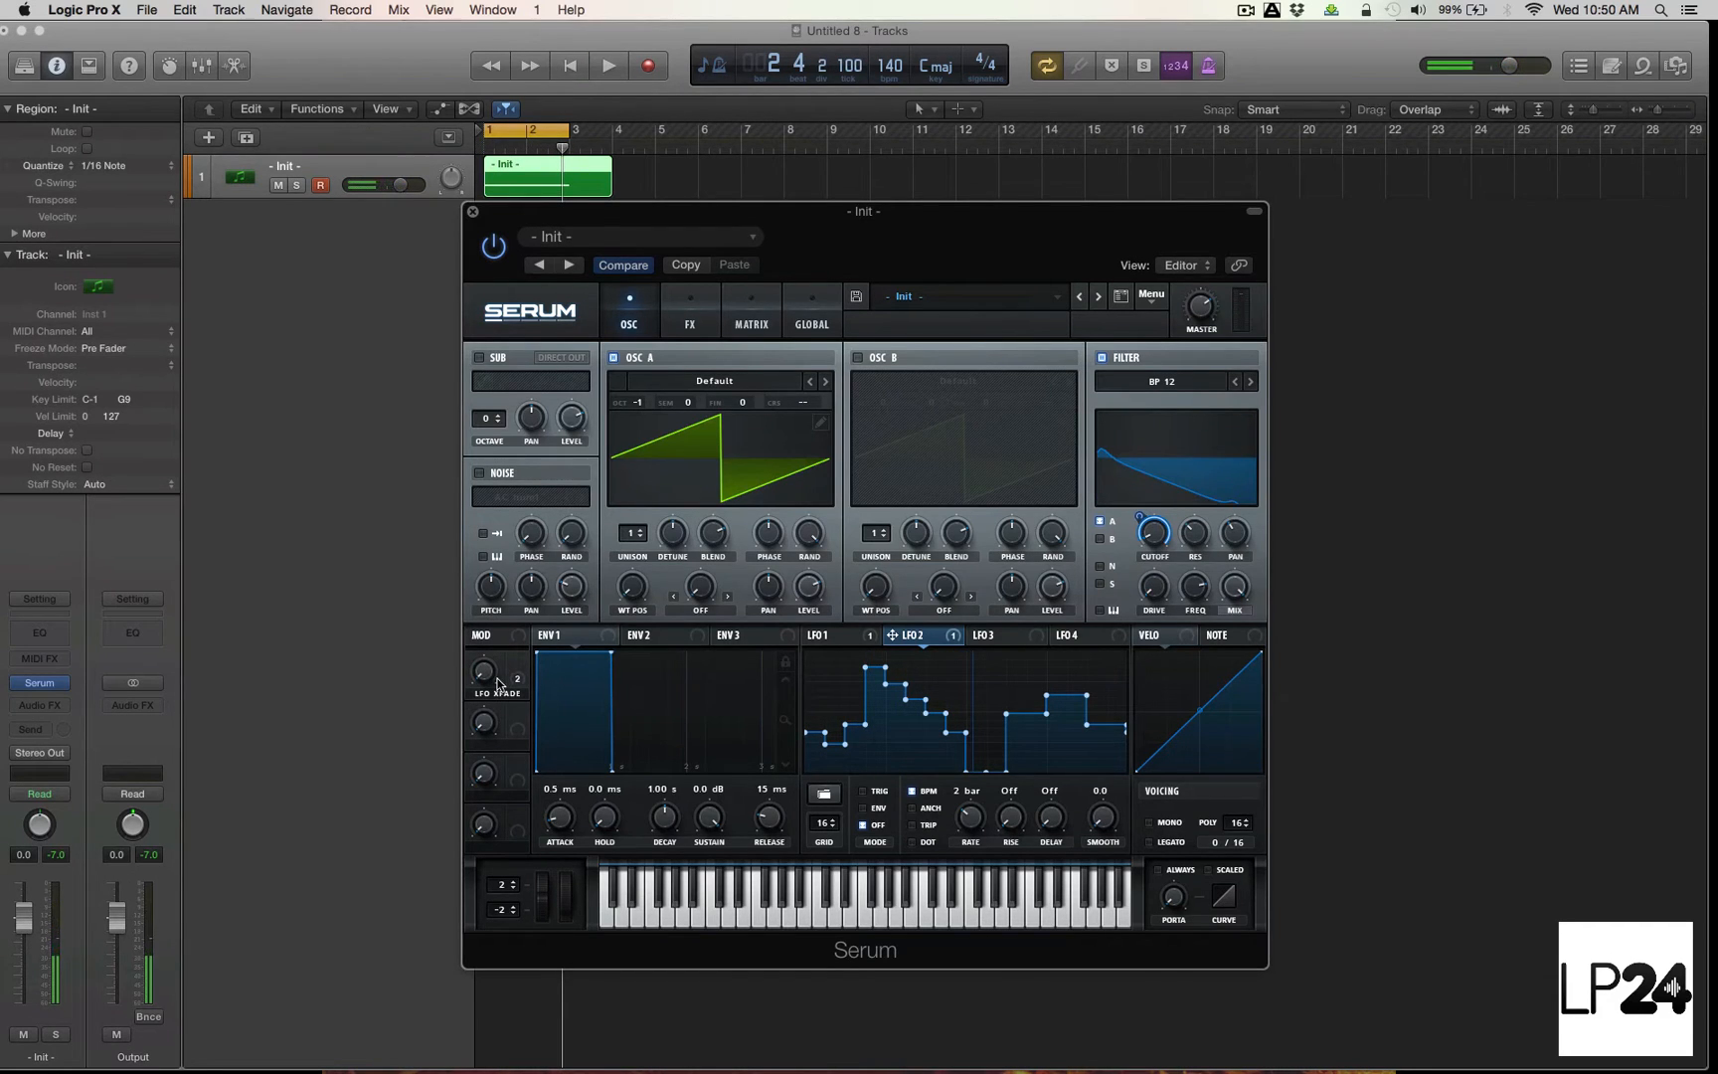
left_click(829, 635)
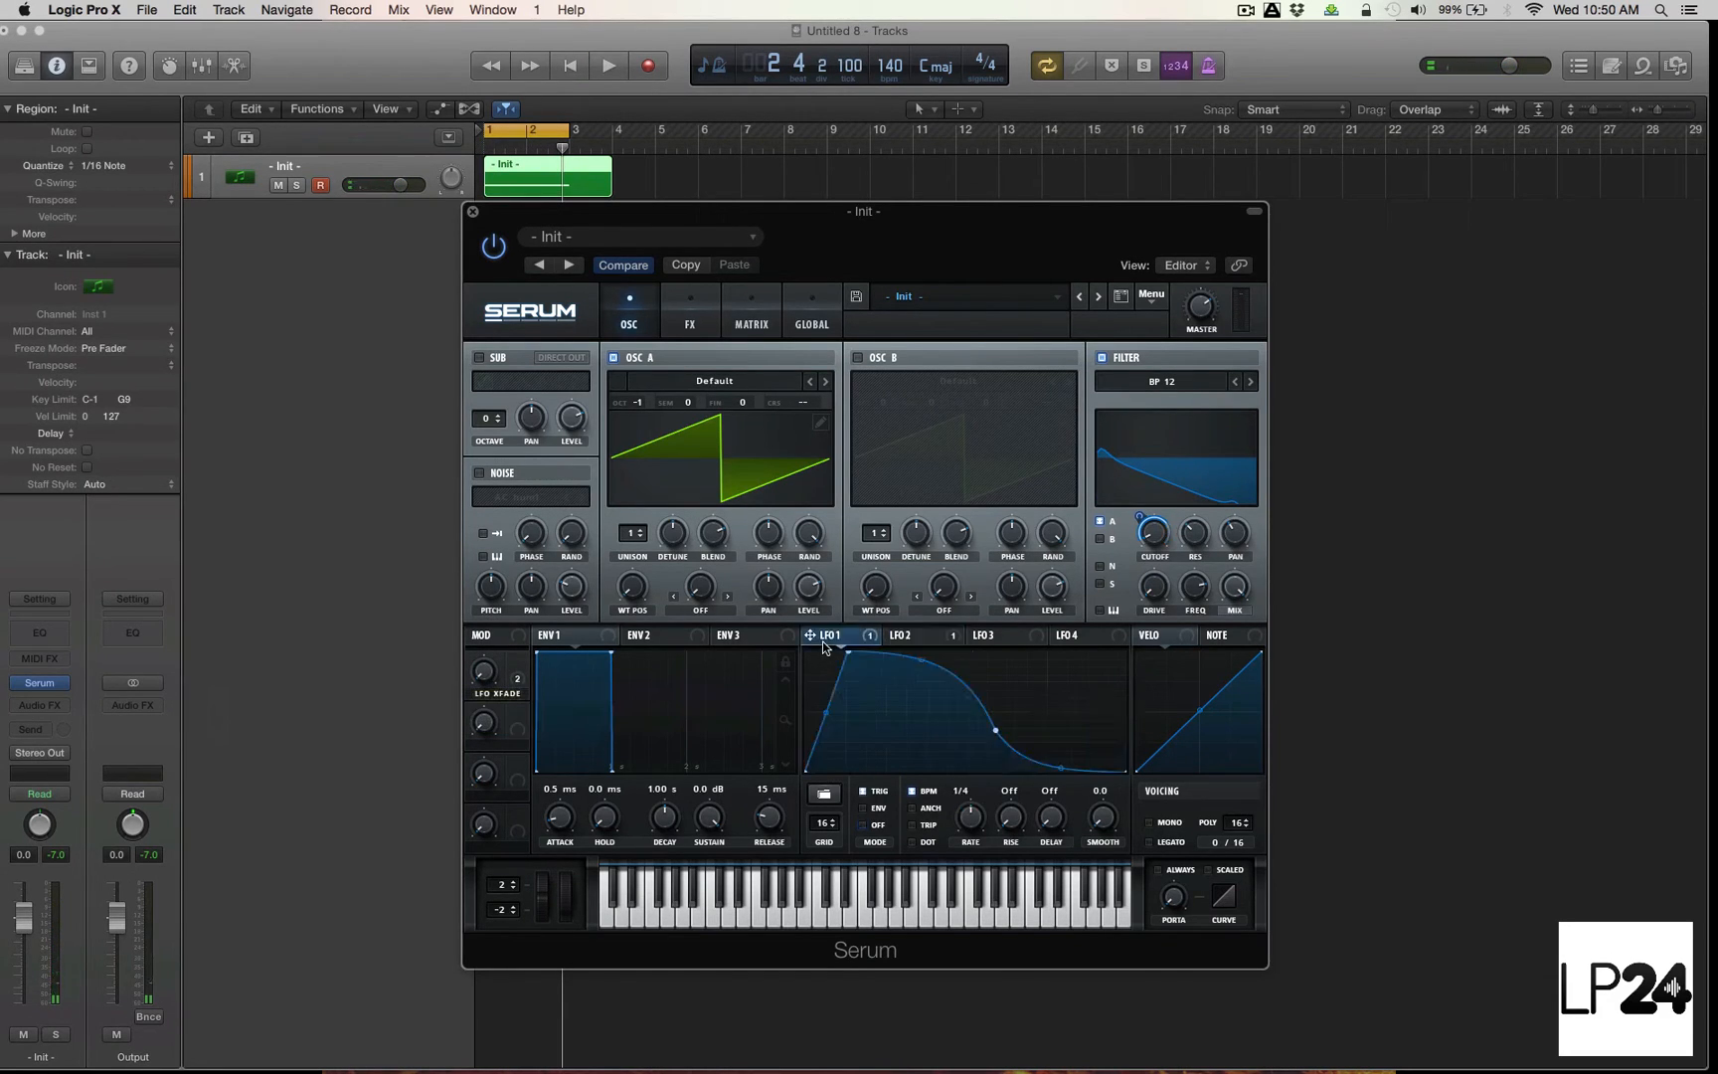
left_click(899, 635)
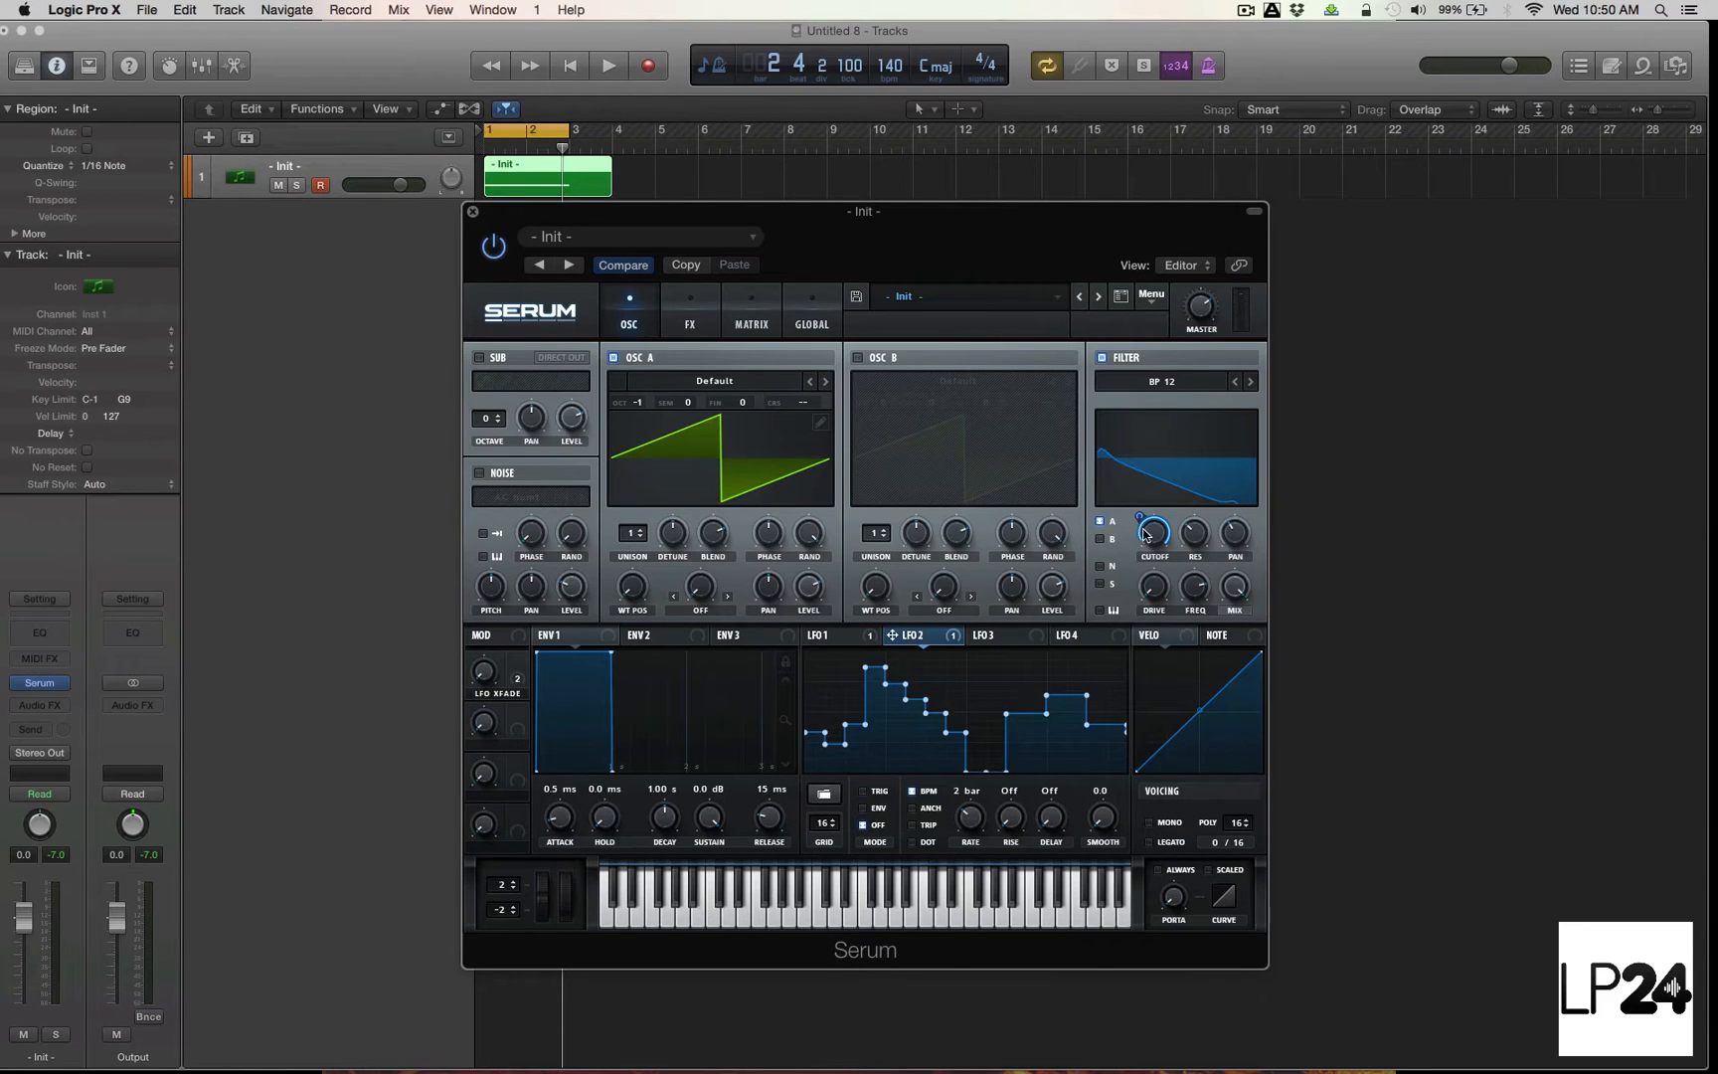
left_click(819, 636)
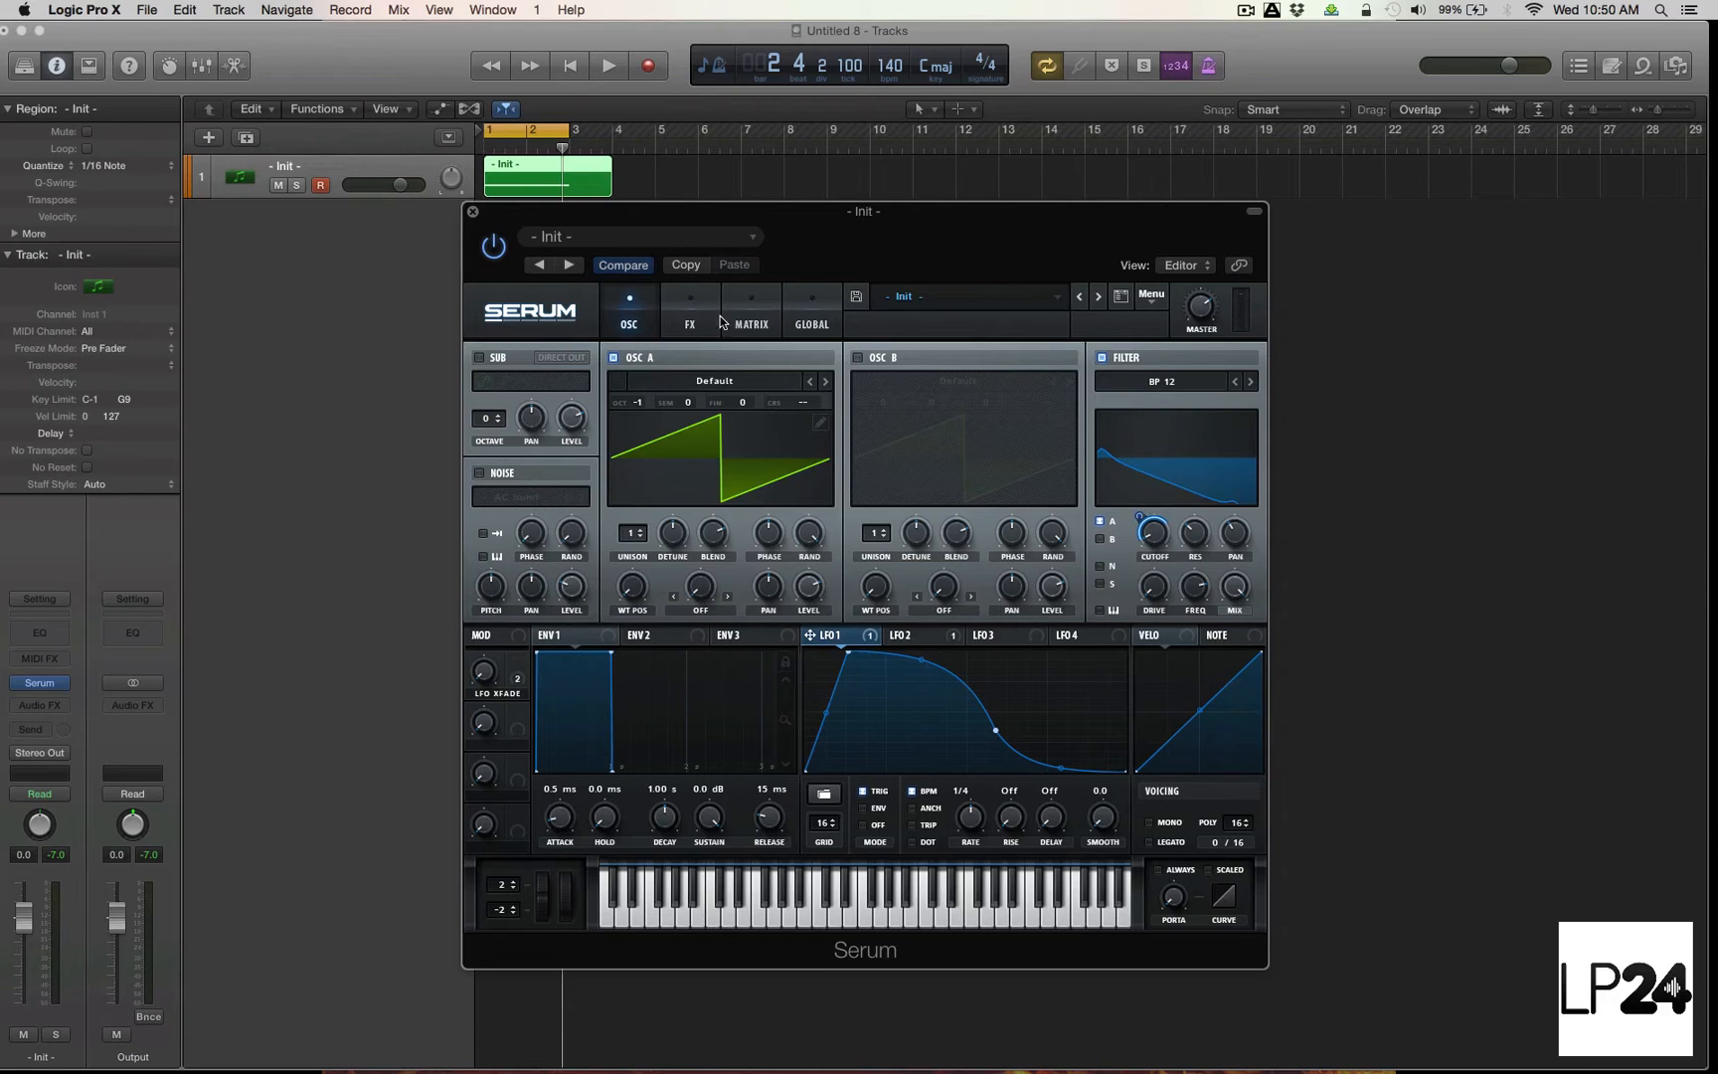
Step: Show Serum's modulation matrix with LFO 1 and LFO 2 routed to filter cutoff
left_click(749, 318)
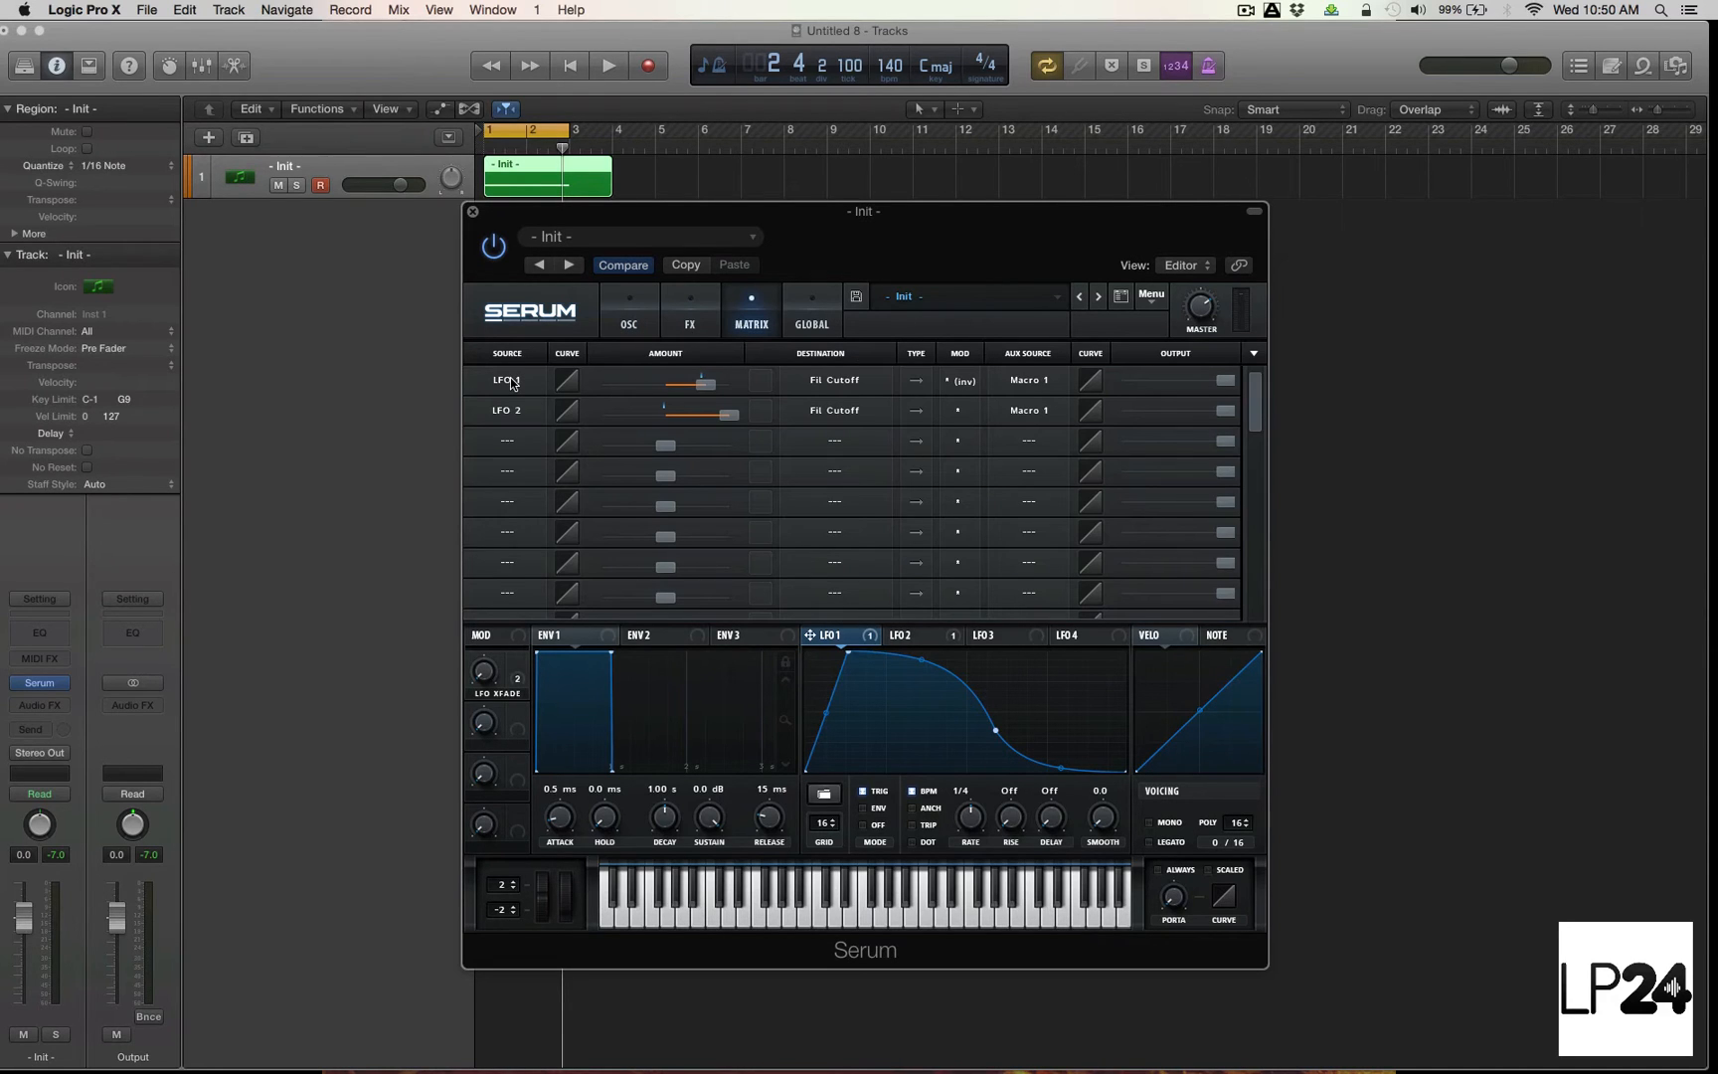
mouse_move(889, 384)
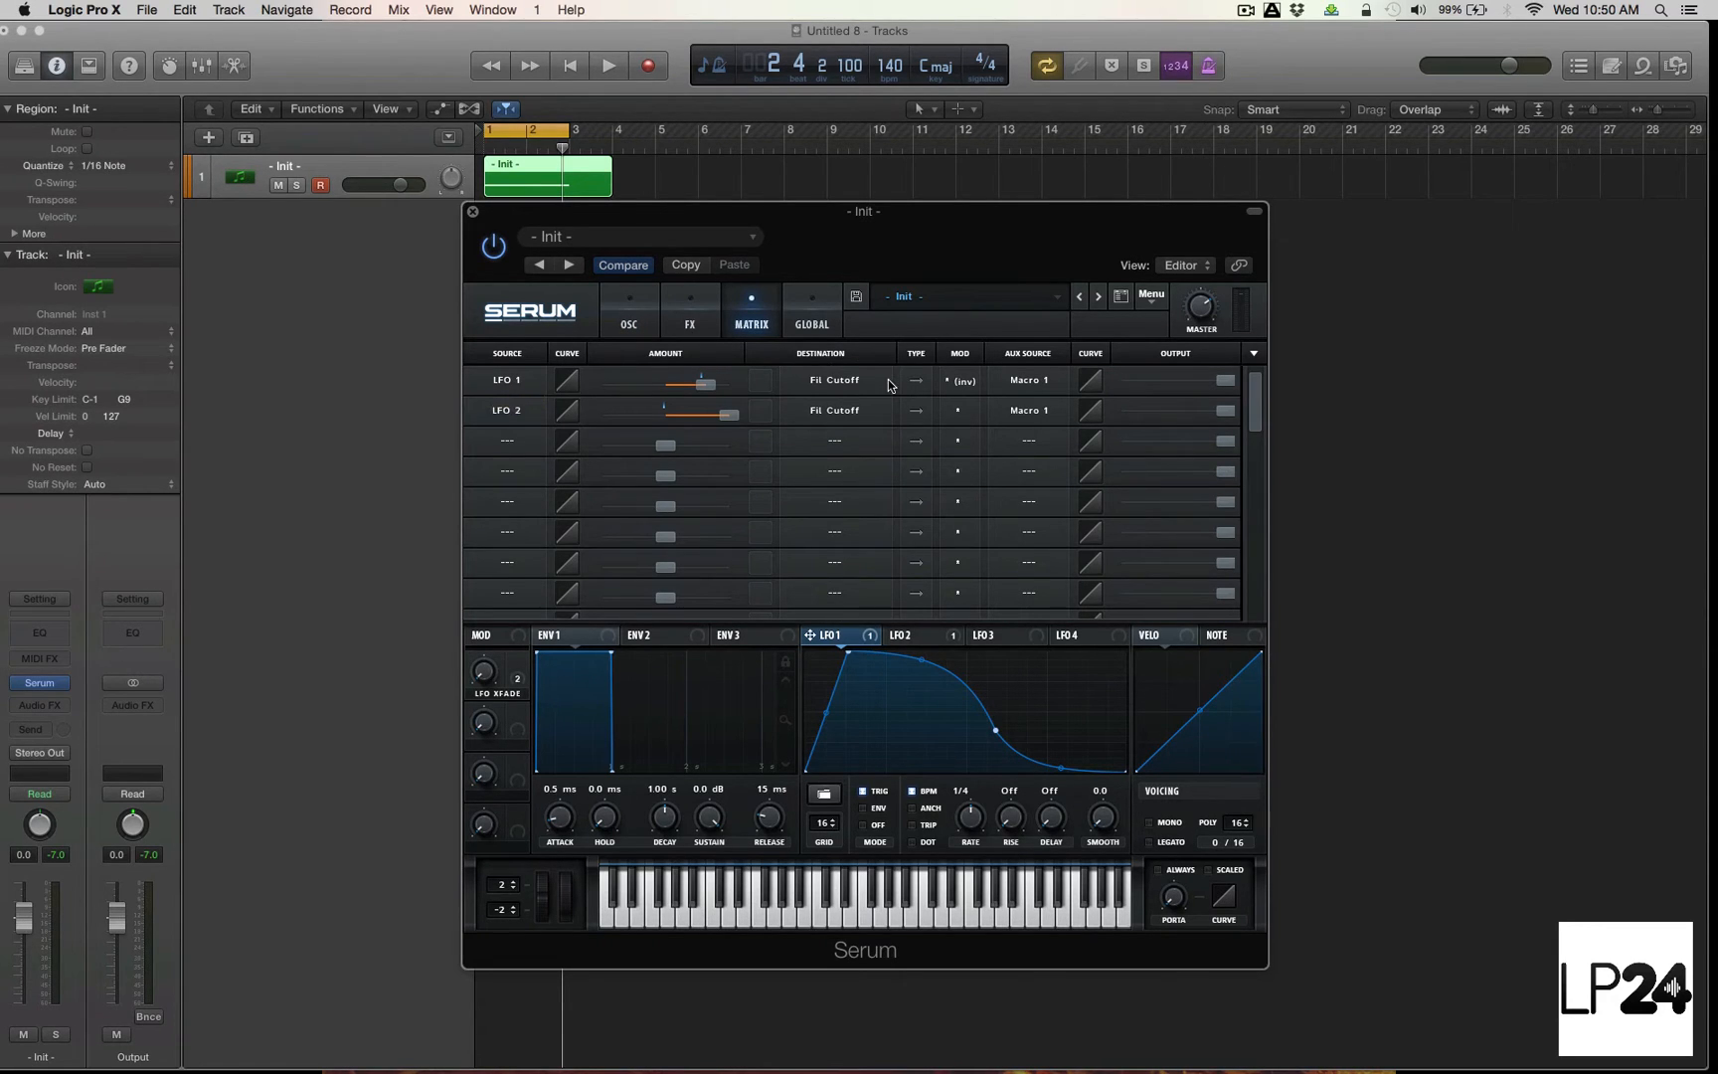
mouse_move(967, 380)
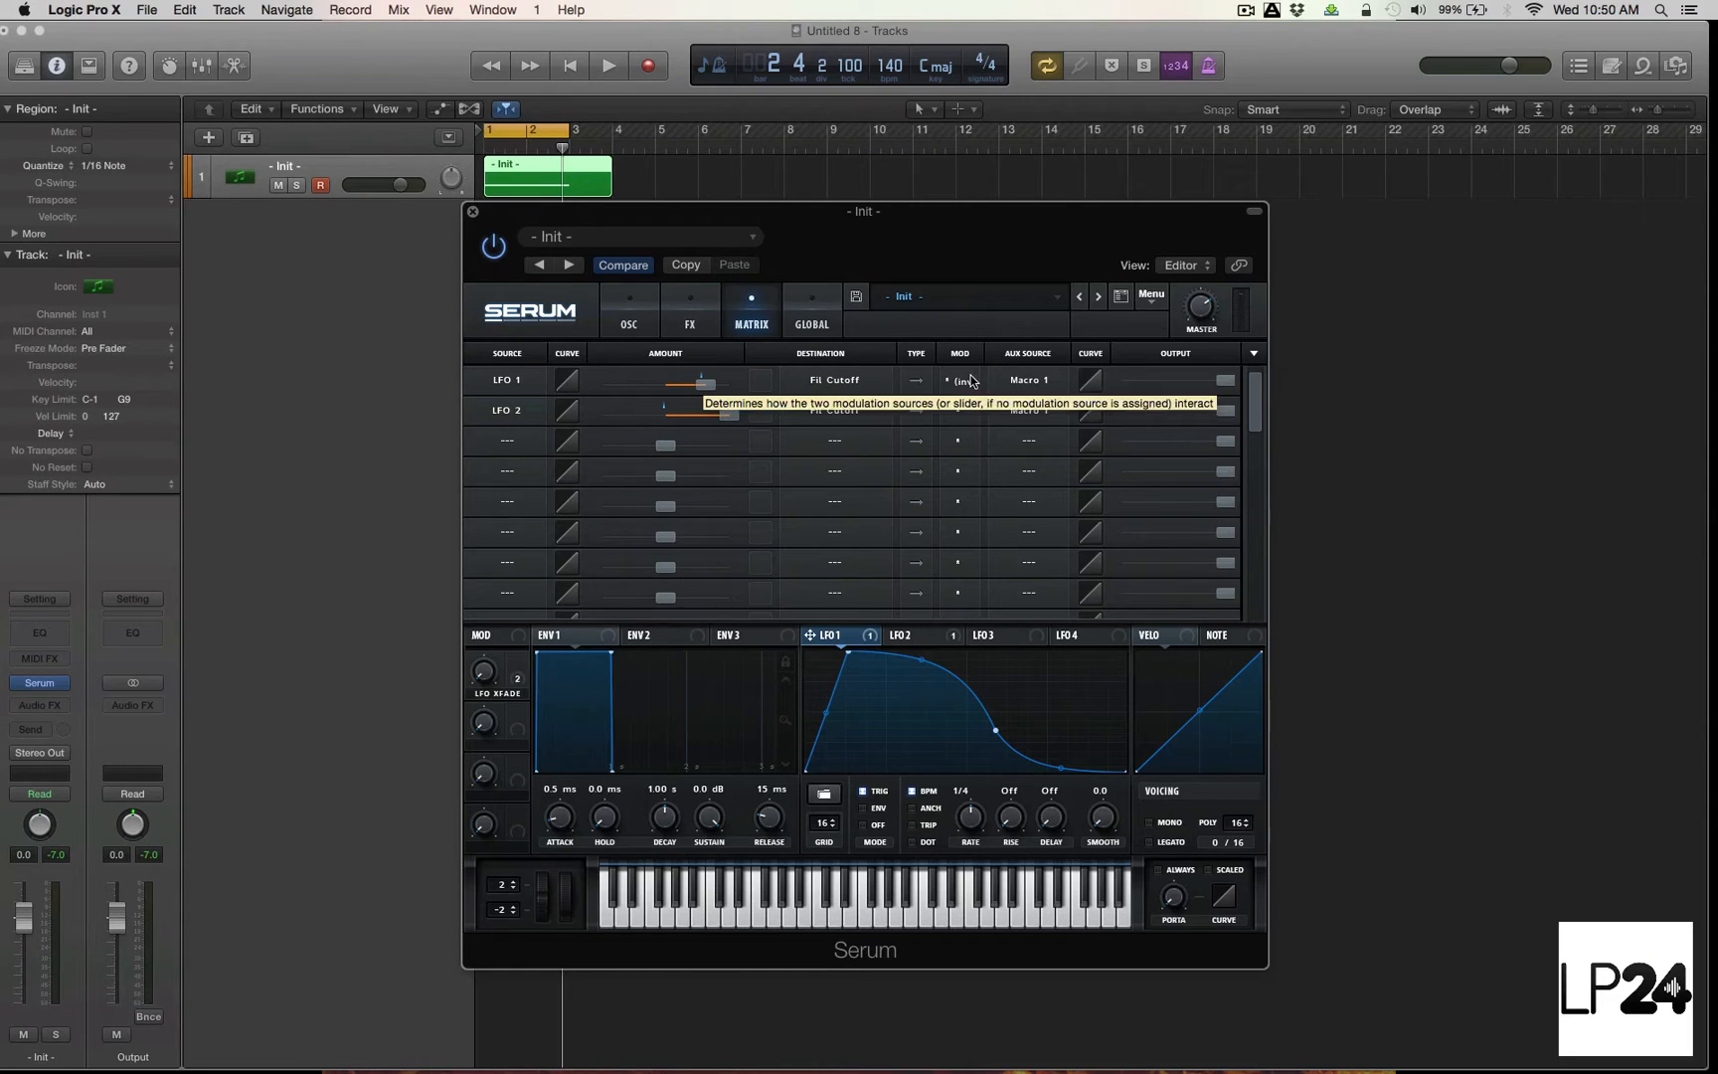
mouse_move(1018, 364)
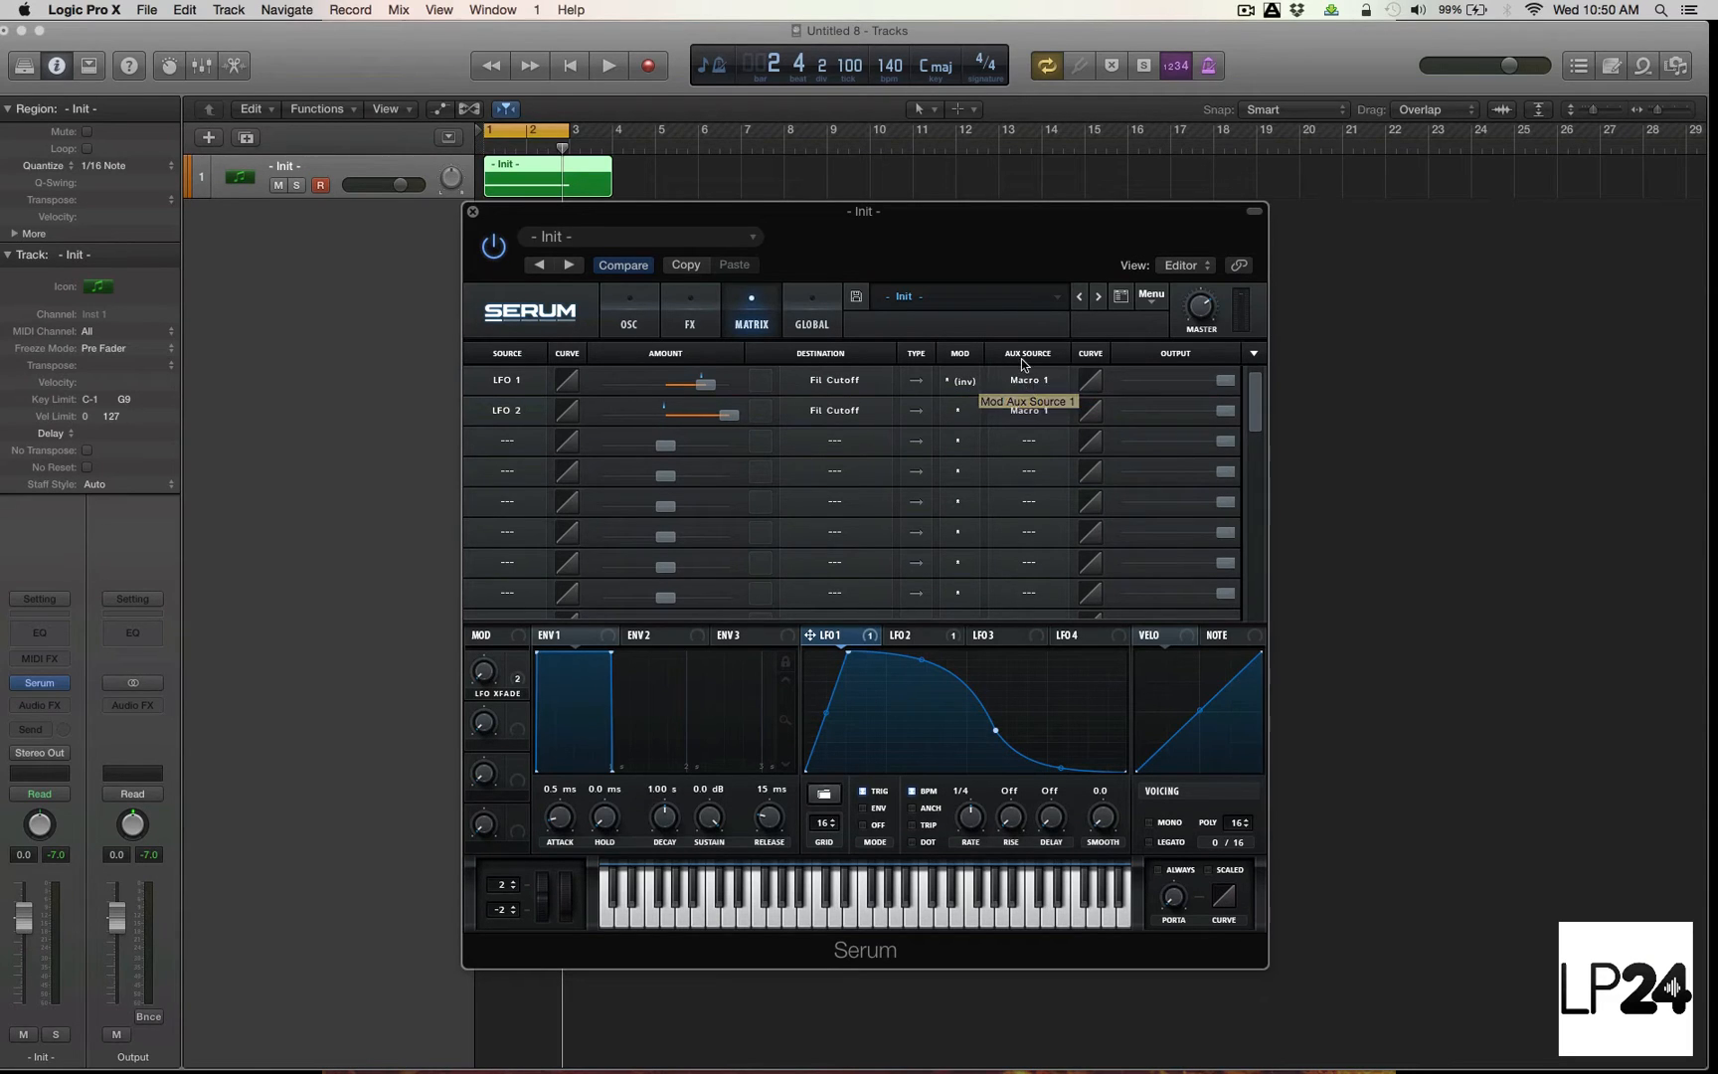
mouse_move(1026, 386)
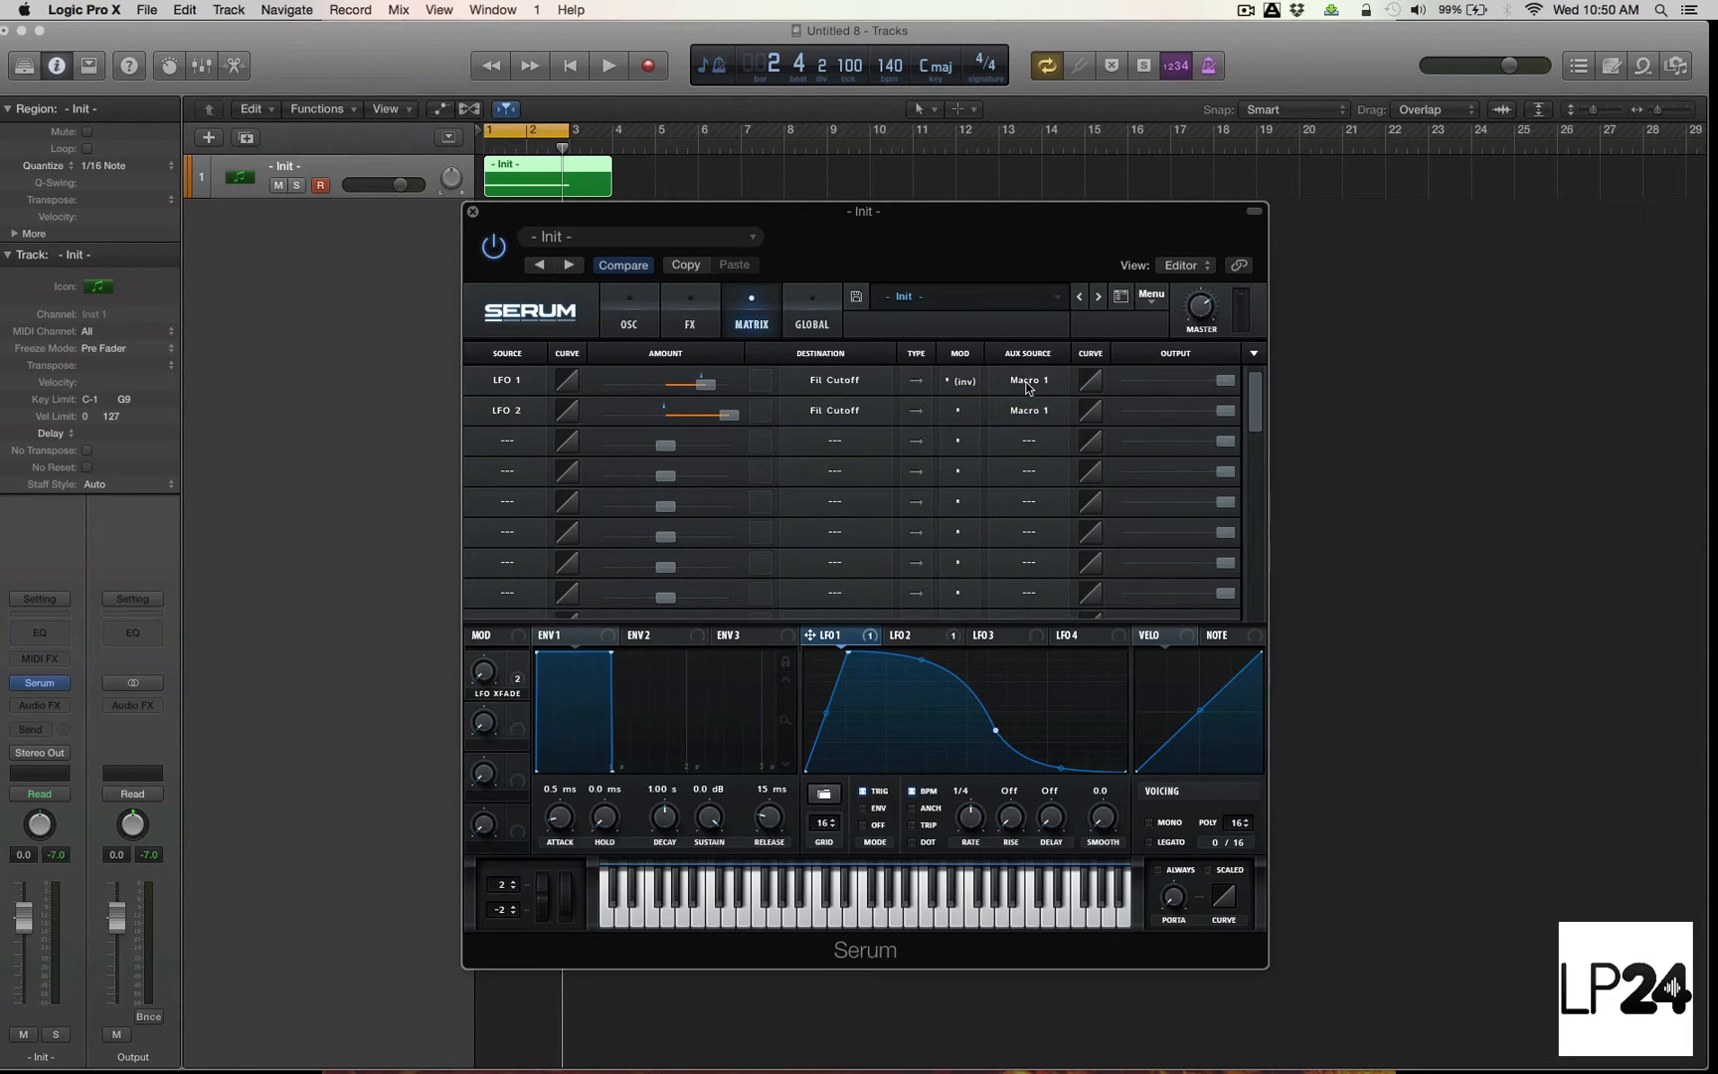
mouse_move(753, 565)
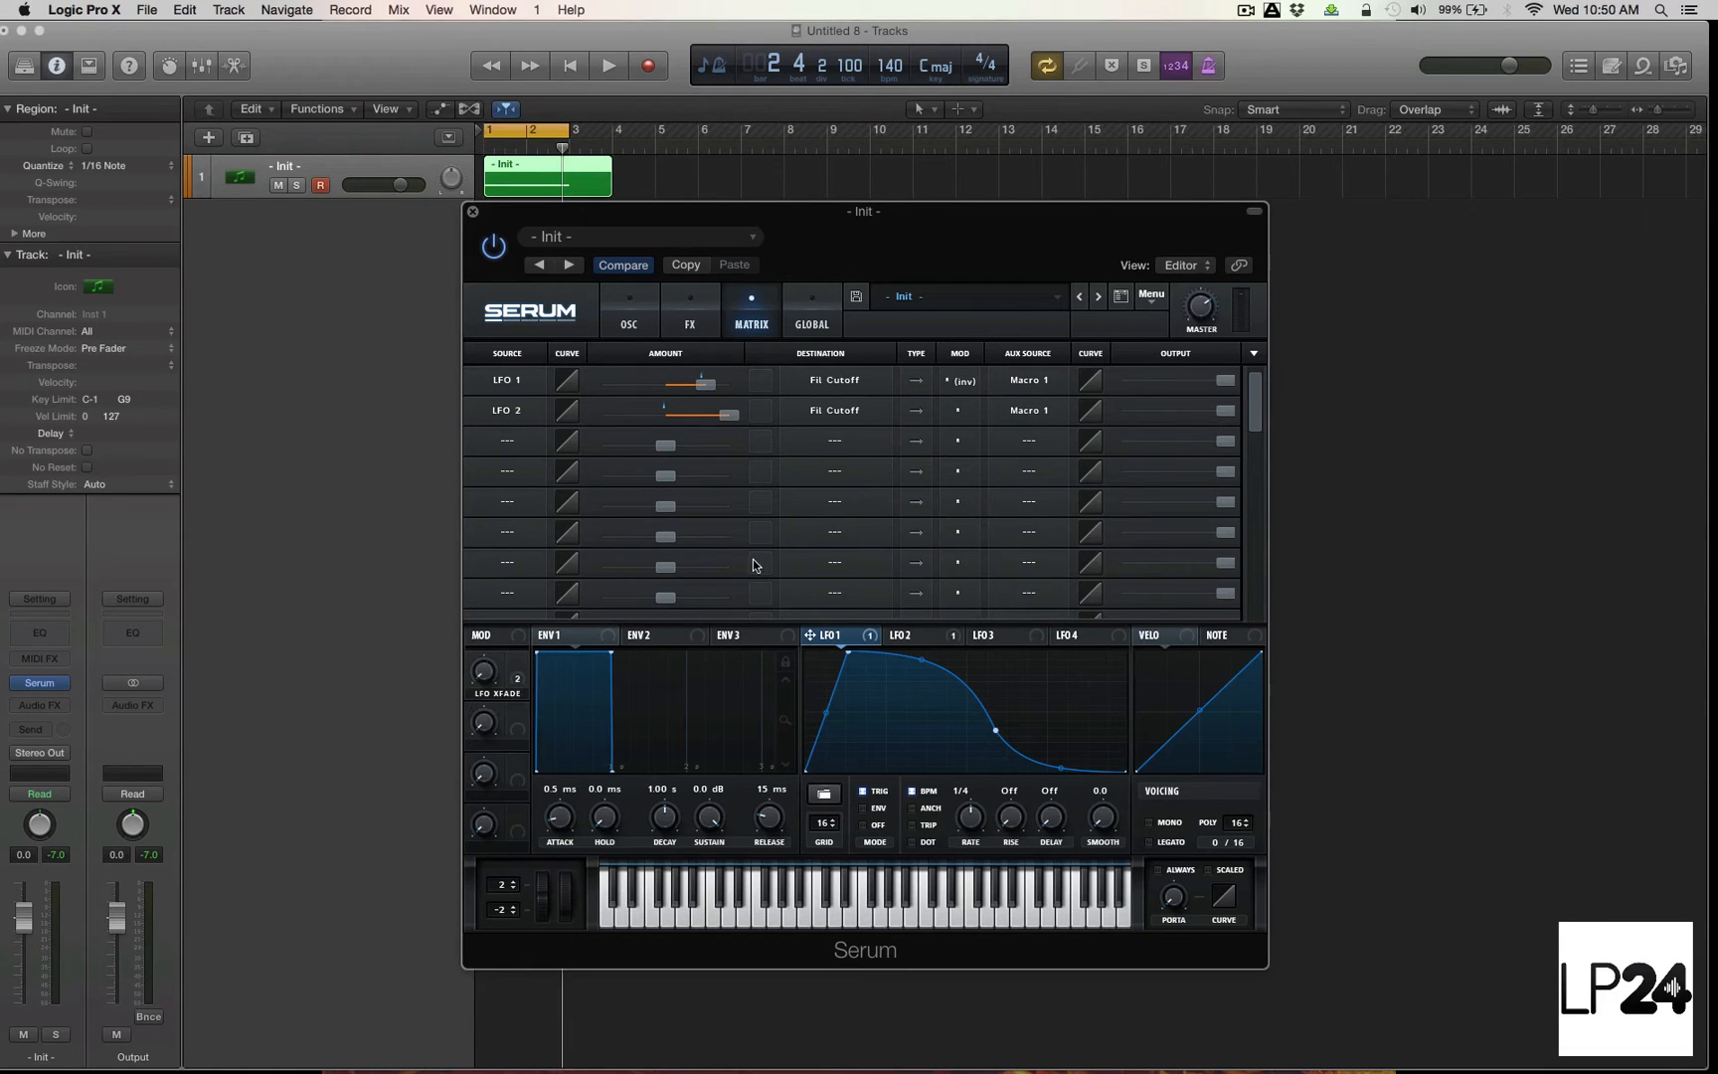
mouse_move(550, 368)
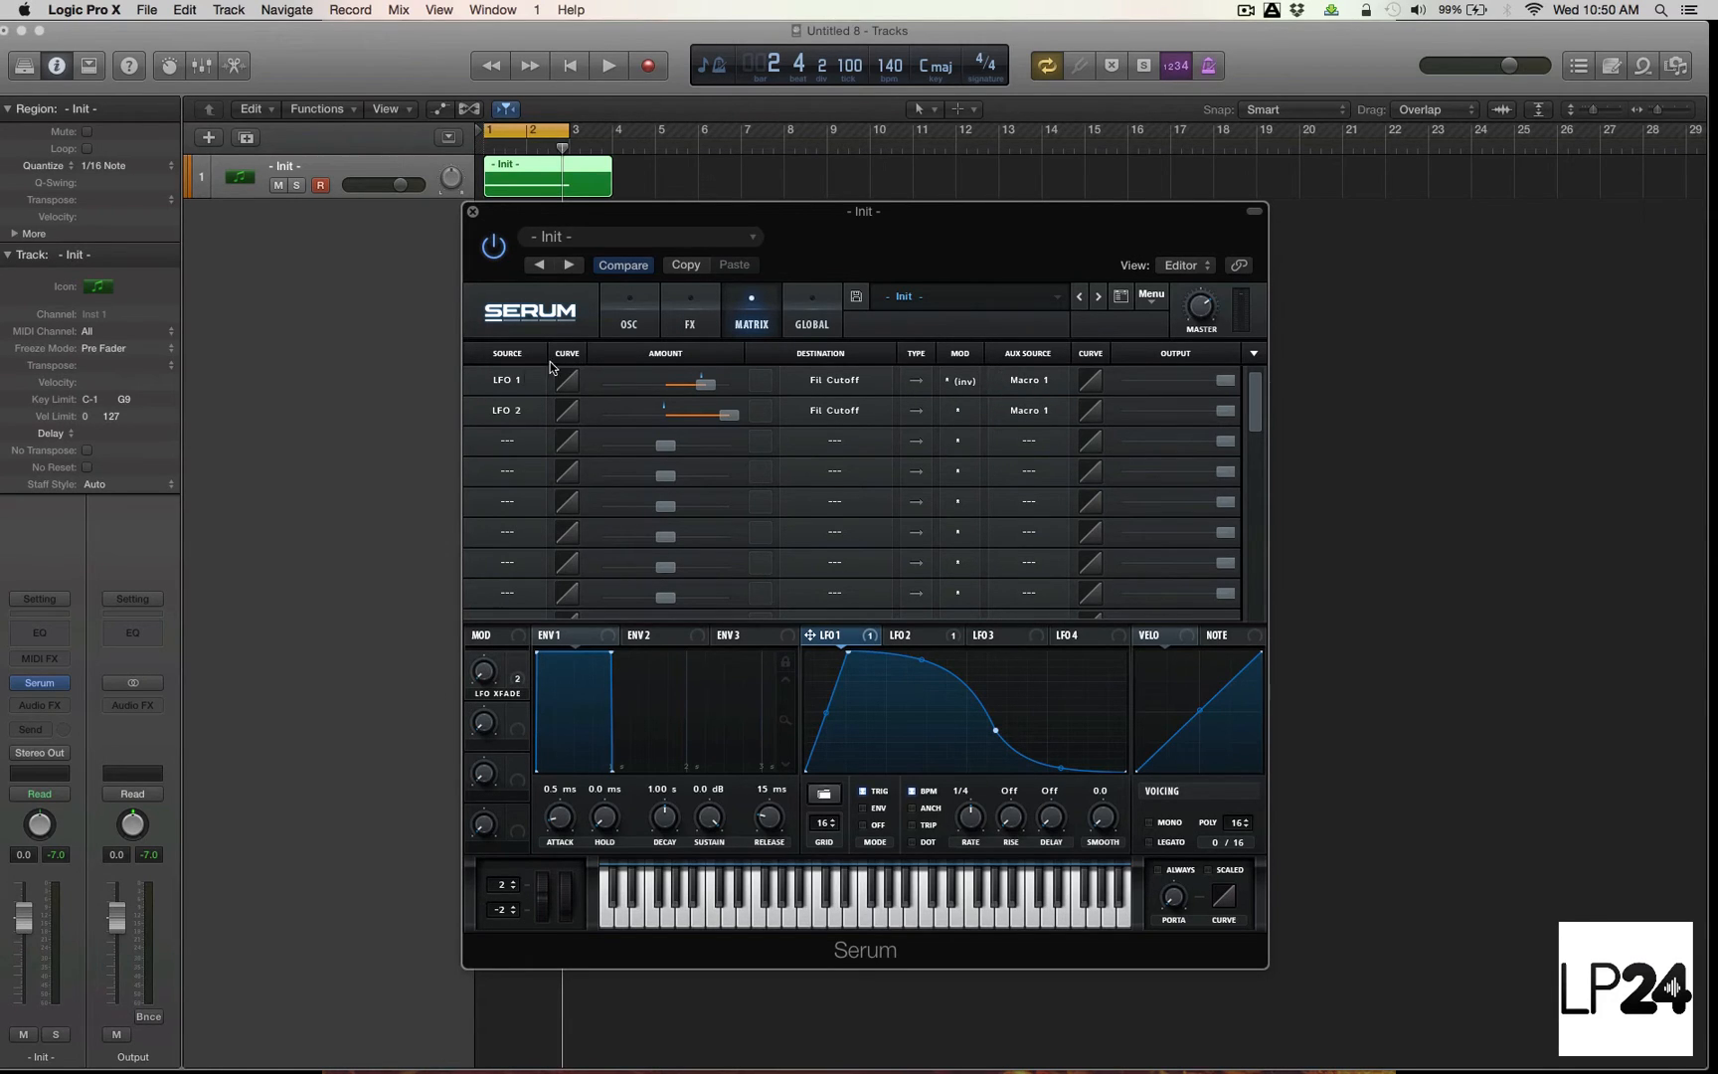
mouse_move(1038, 380)
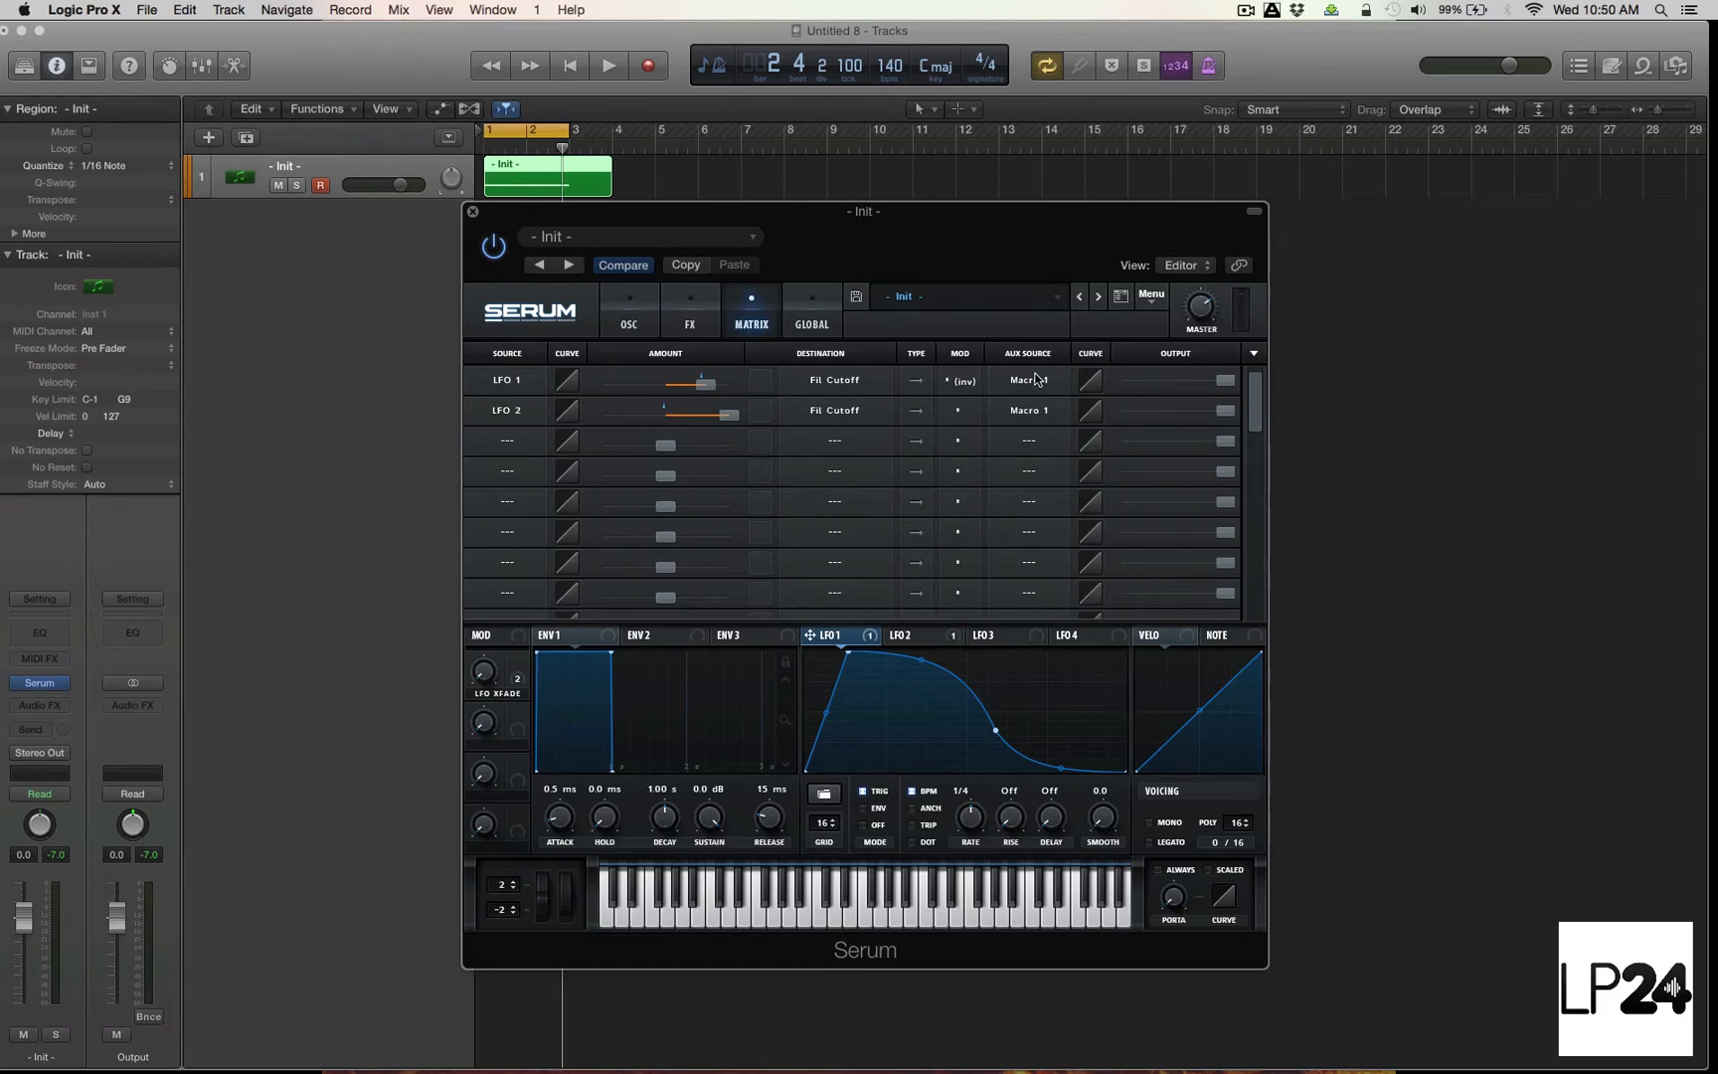
mouse_move(1028, 400)
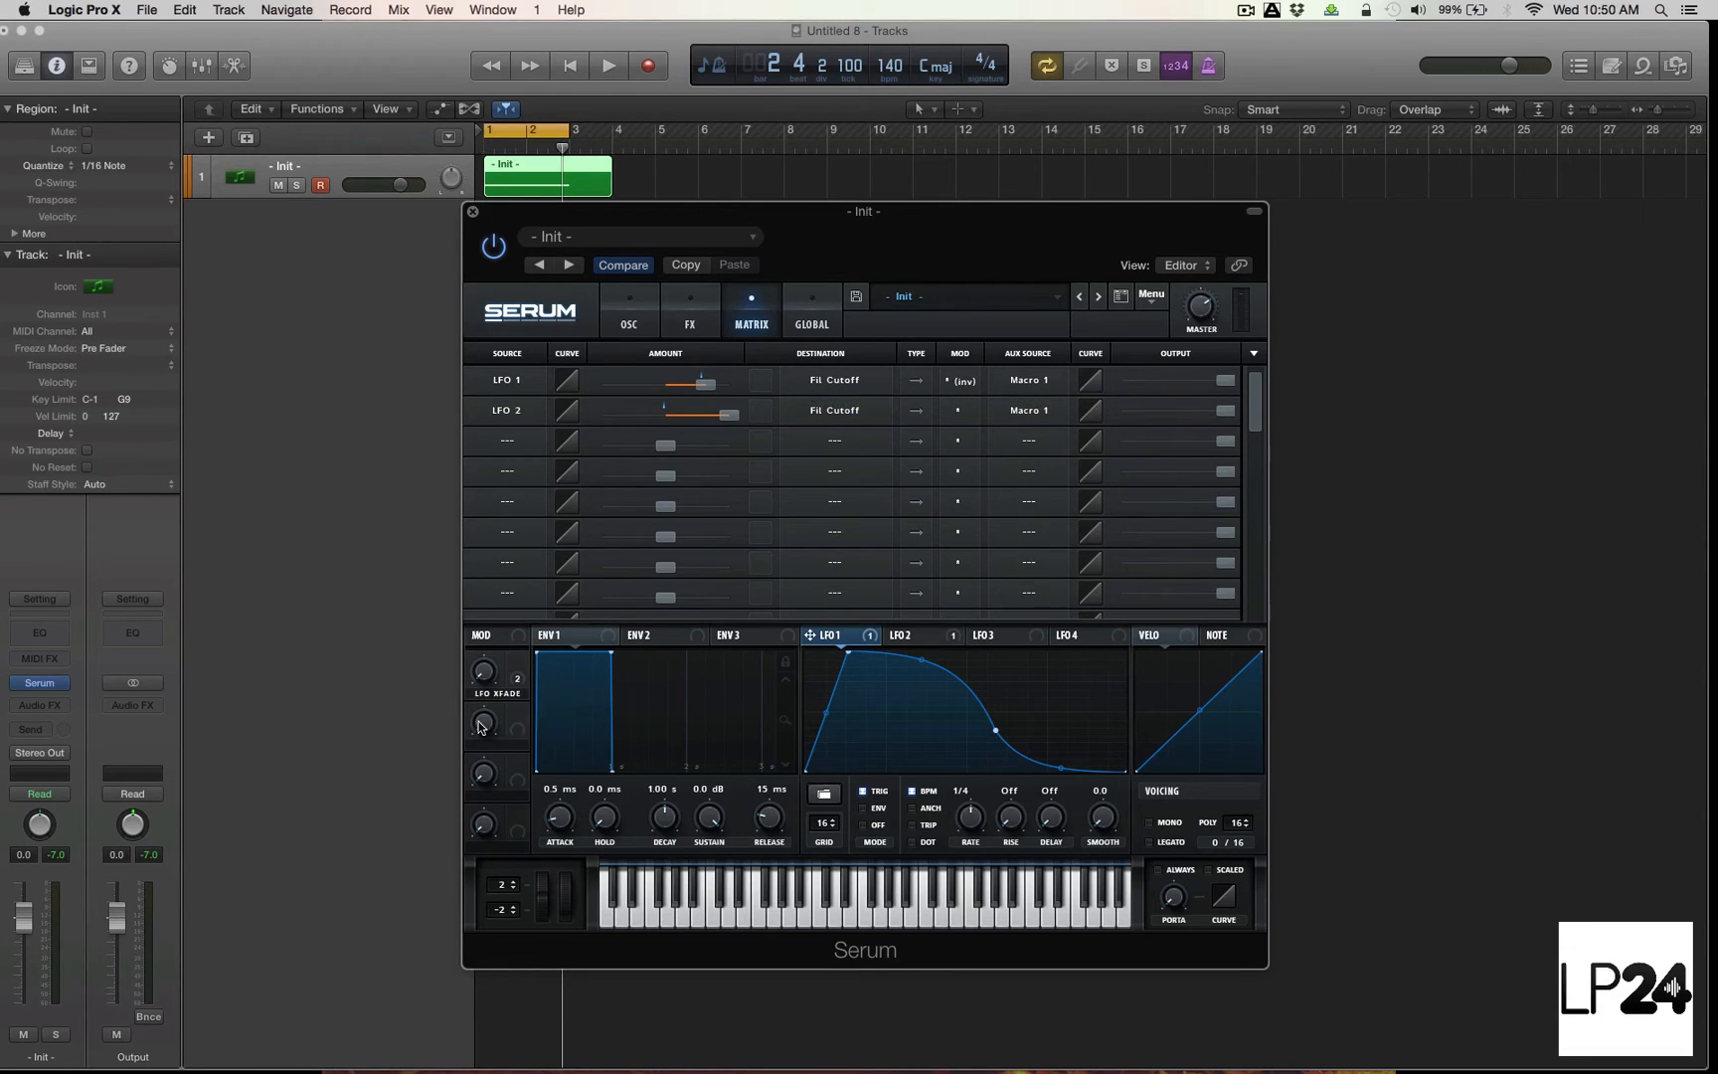
mouse_move(885, 371)
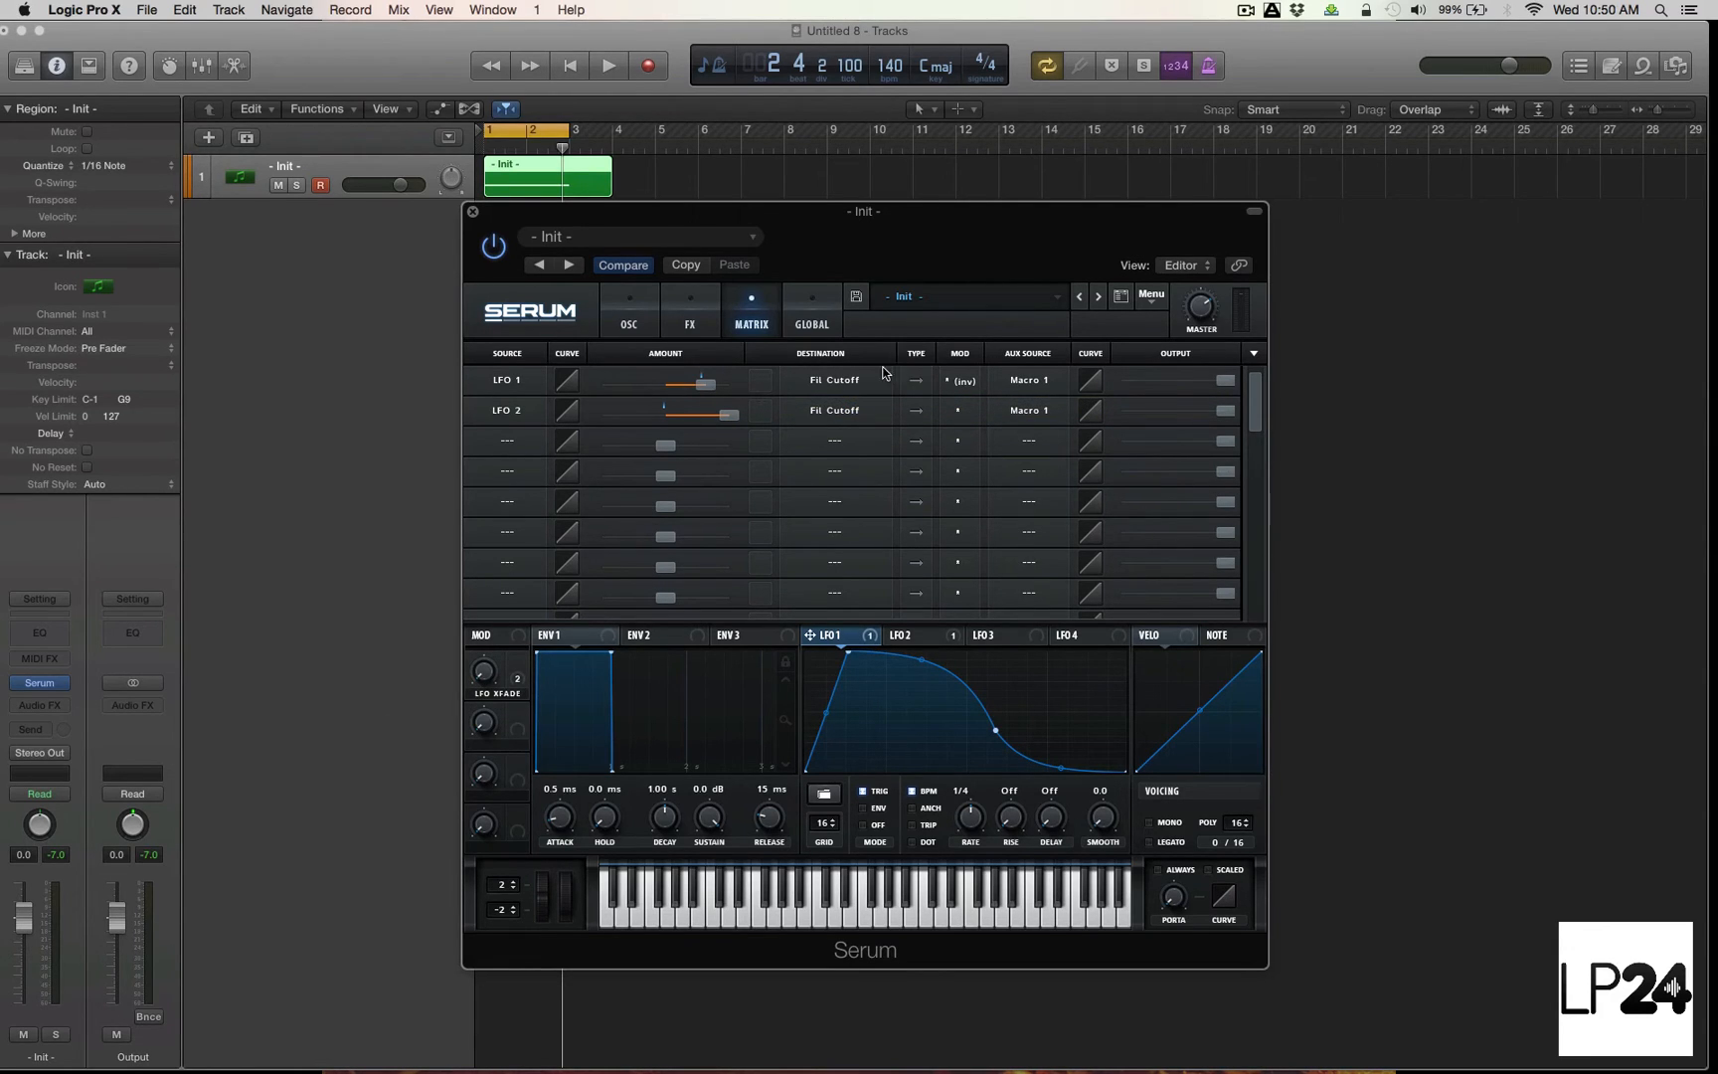
left_click(607, 66)
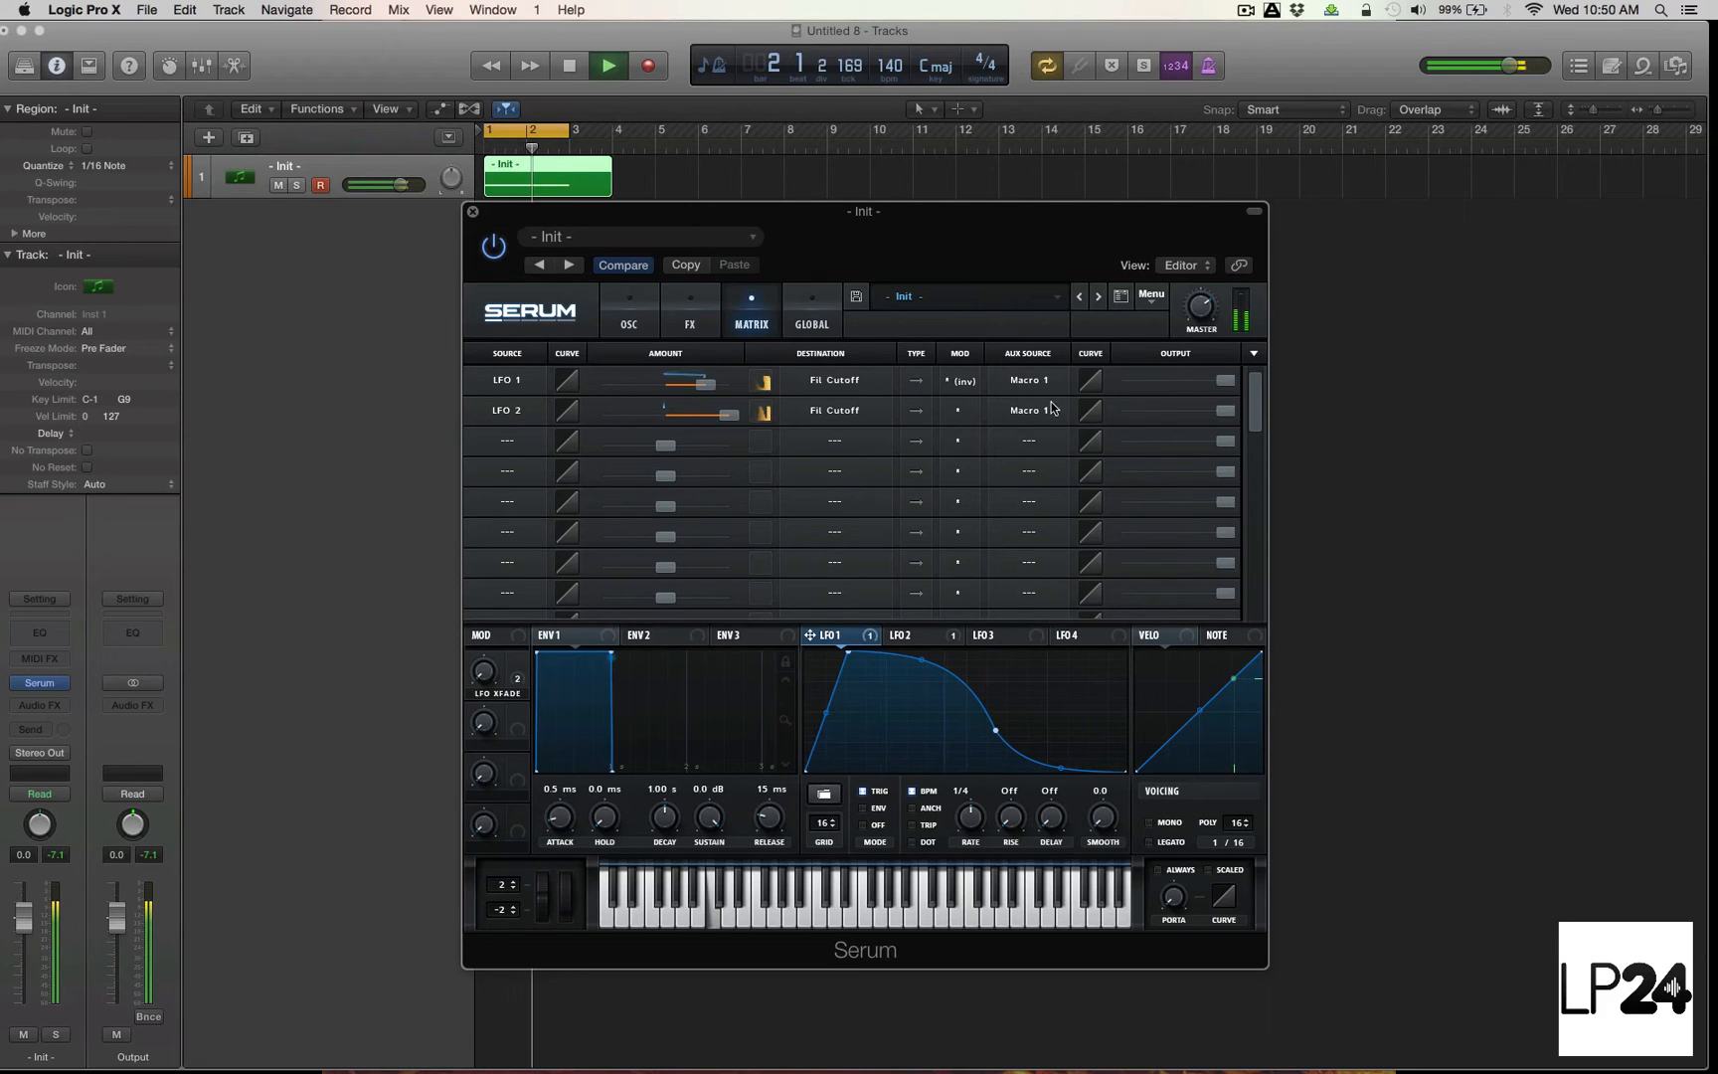
left_click(608, 66)
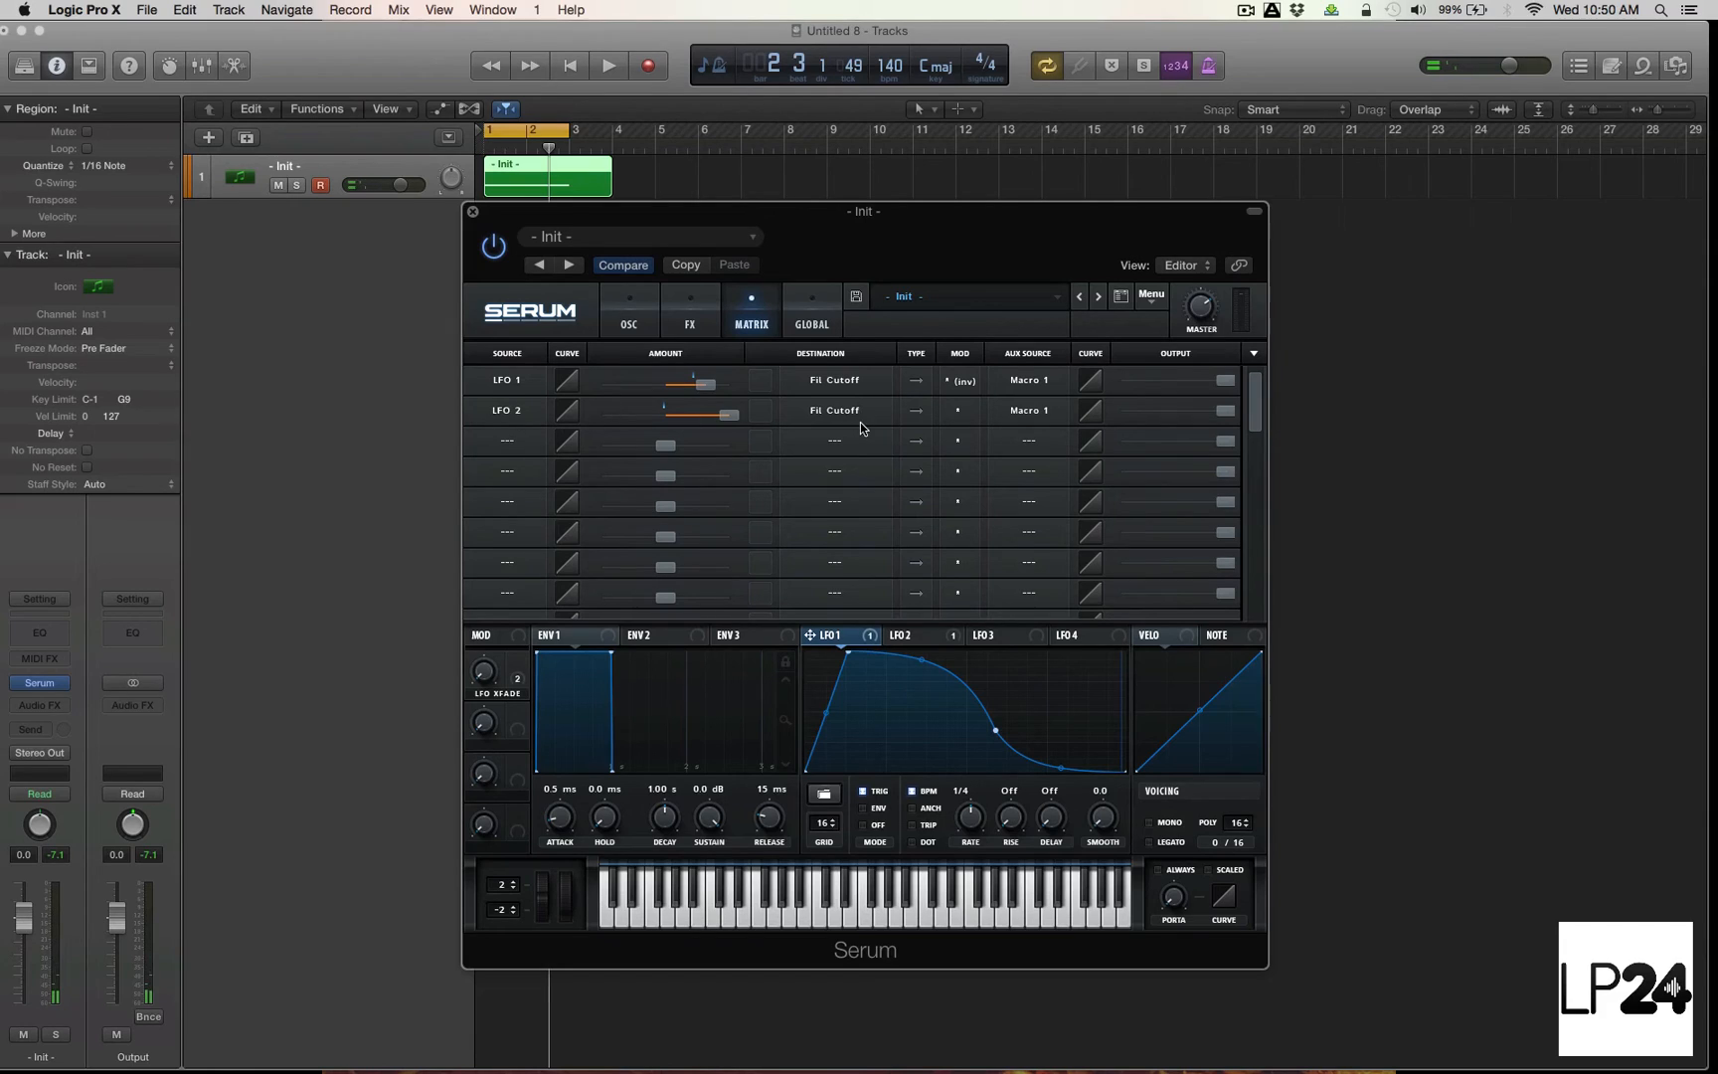
mouse_move(980, 425)
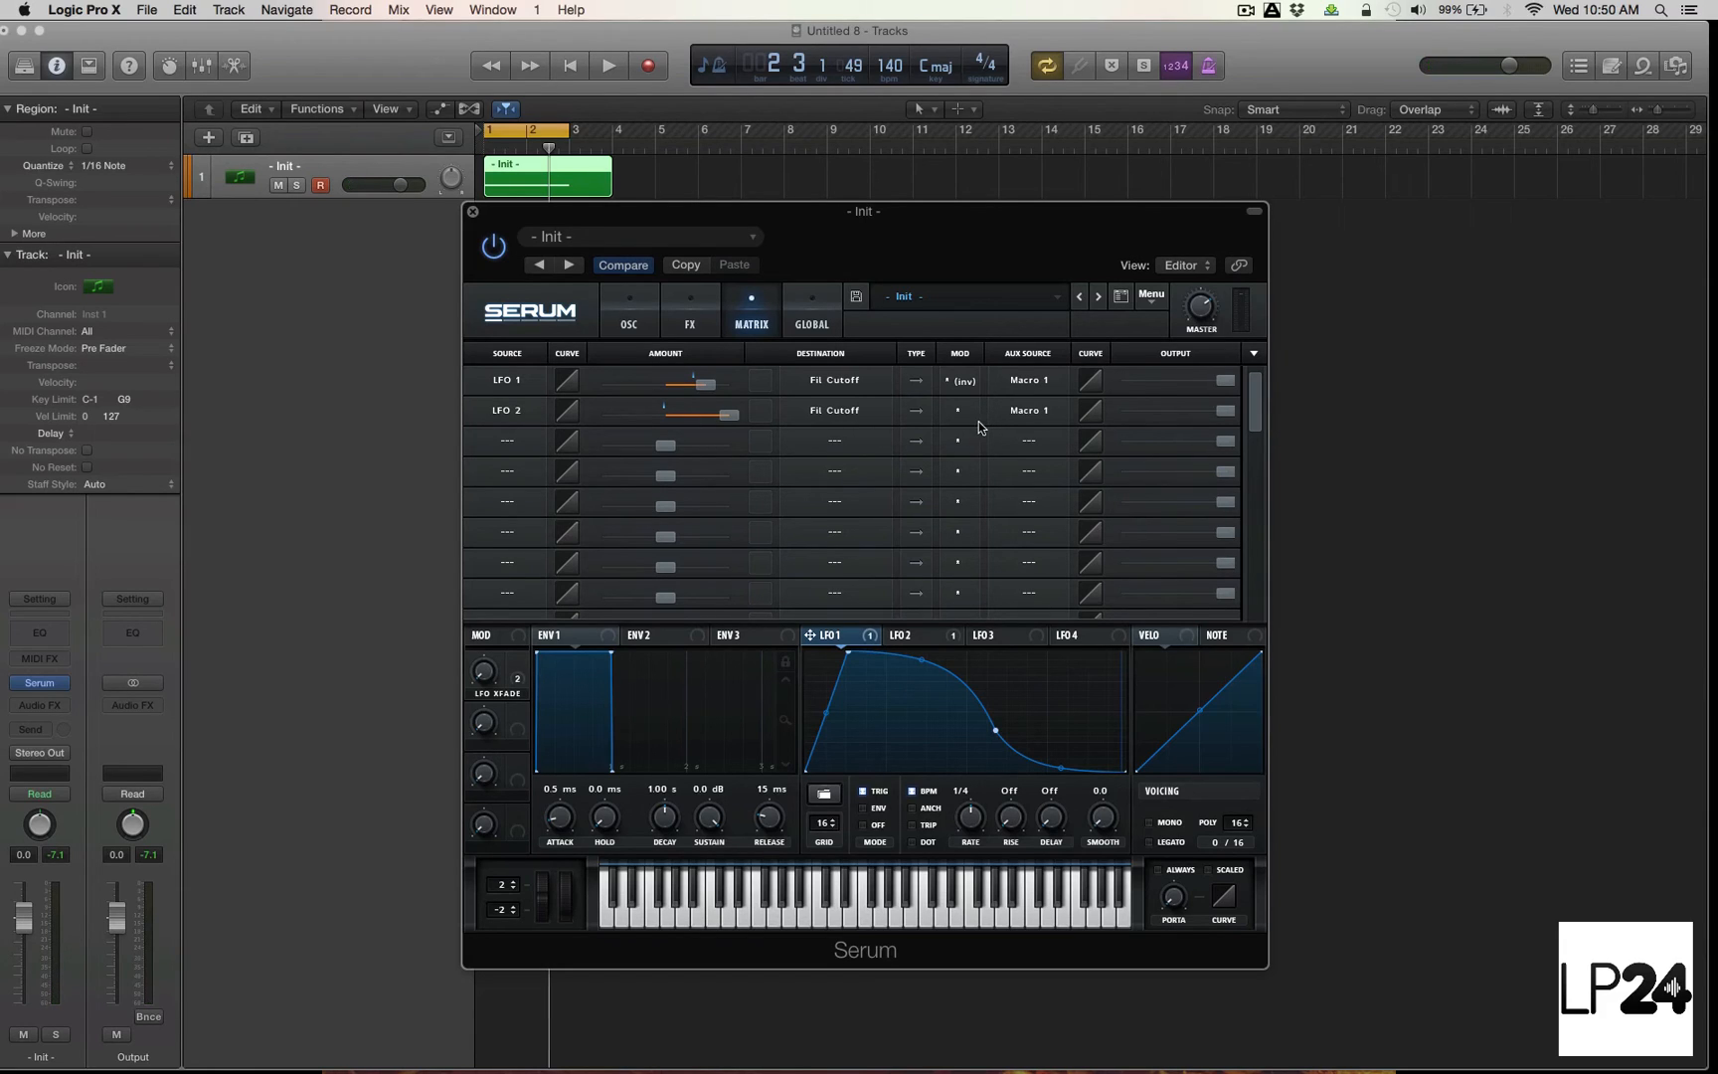
mouse_move(1029, 410)
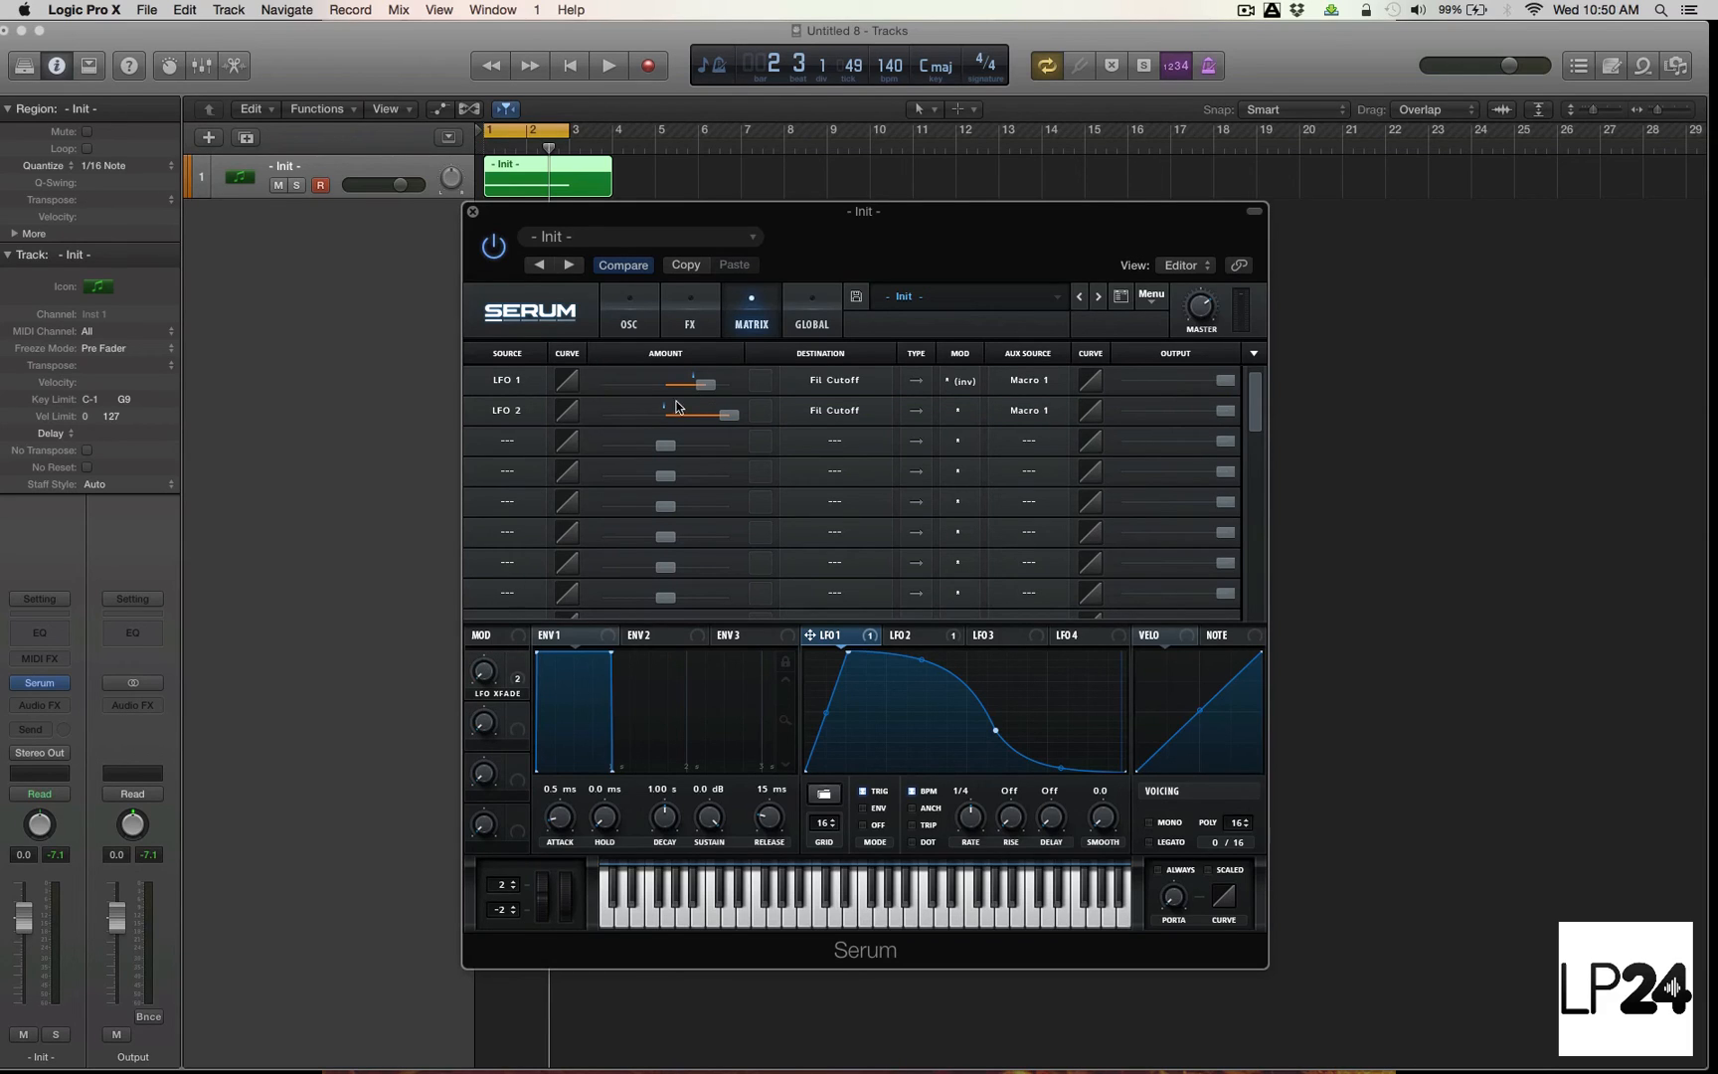
Step: Play the patch and sweep the LFO Fade macro to 100% then down to about 29%
left_click(606, 66)
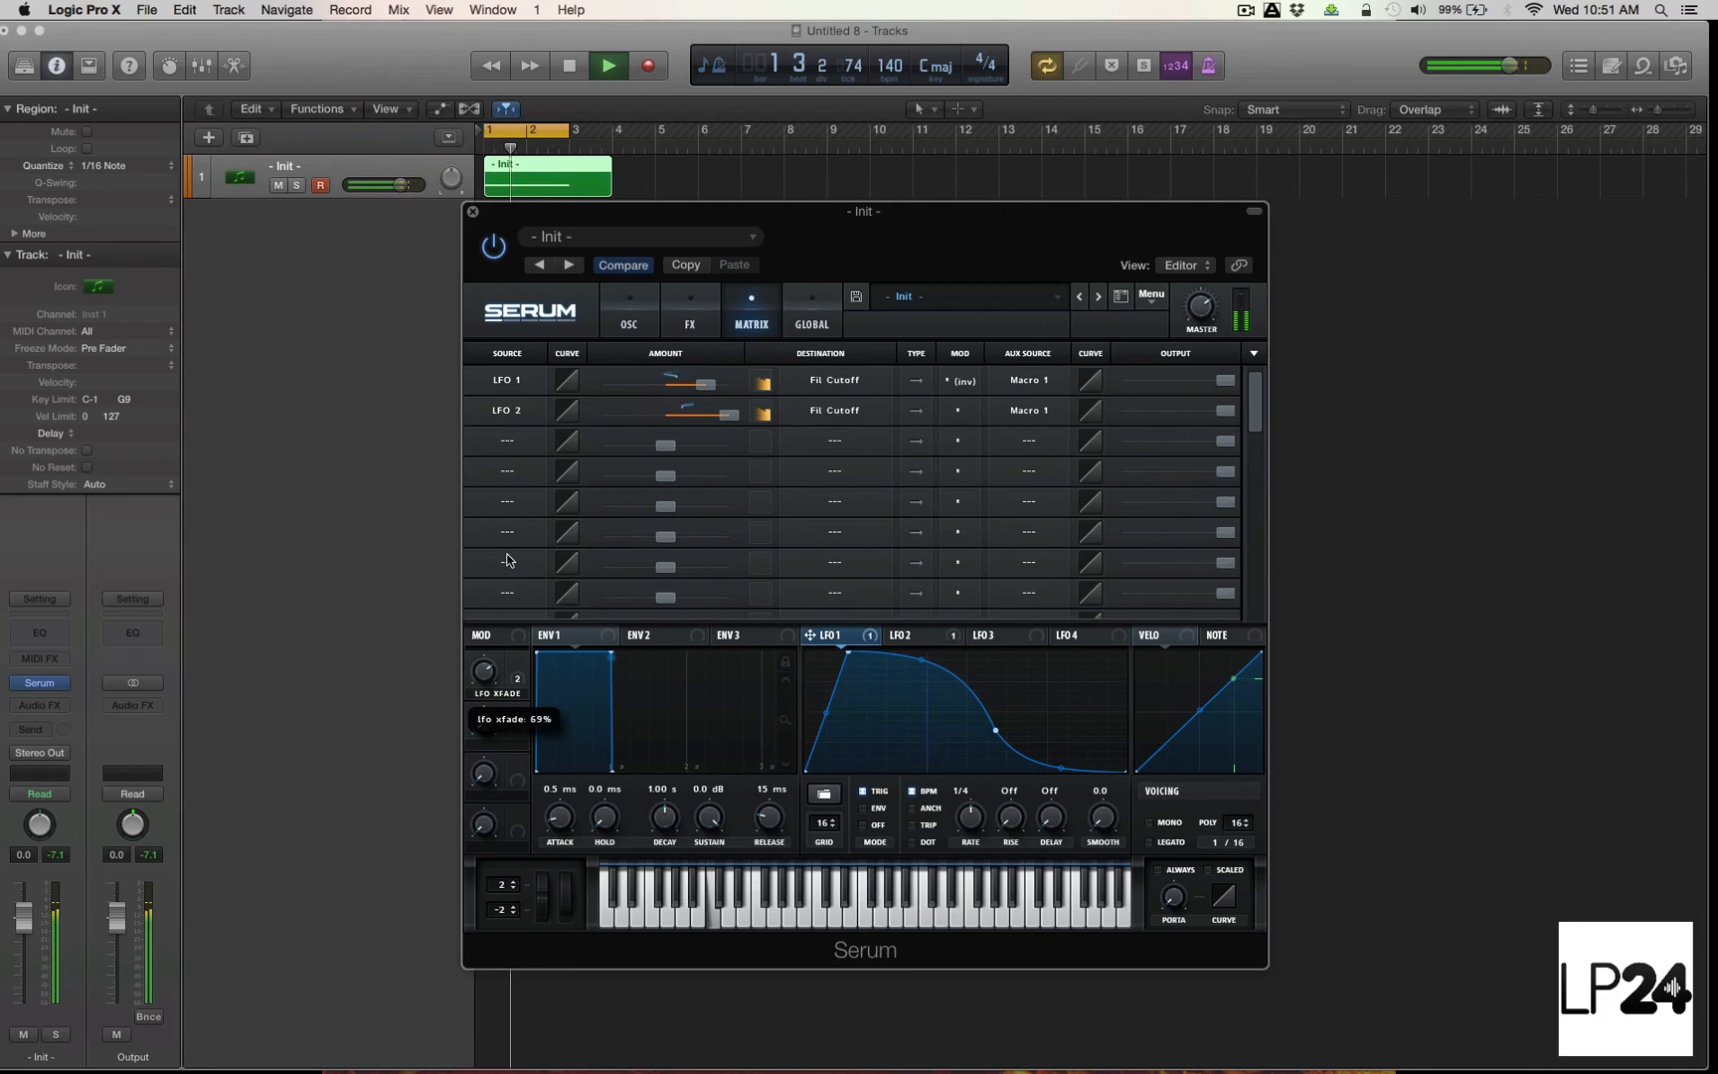
left_click_drag(493, 674, 493, 652)
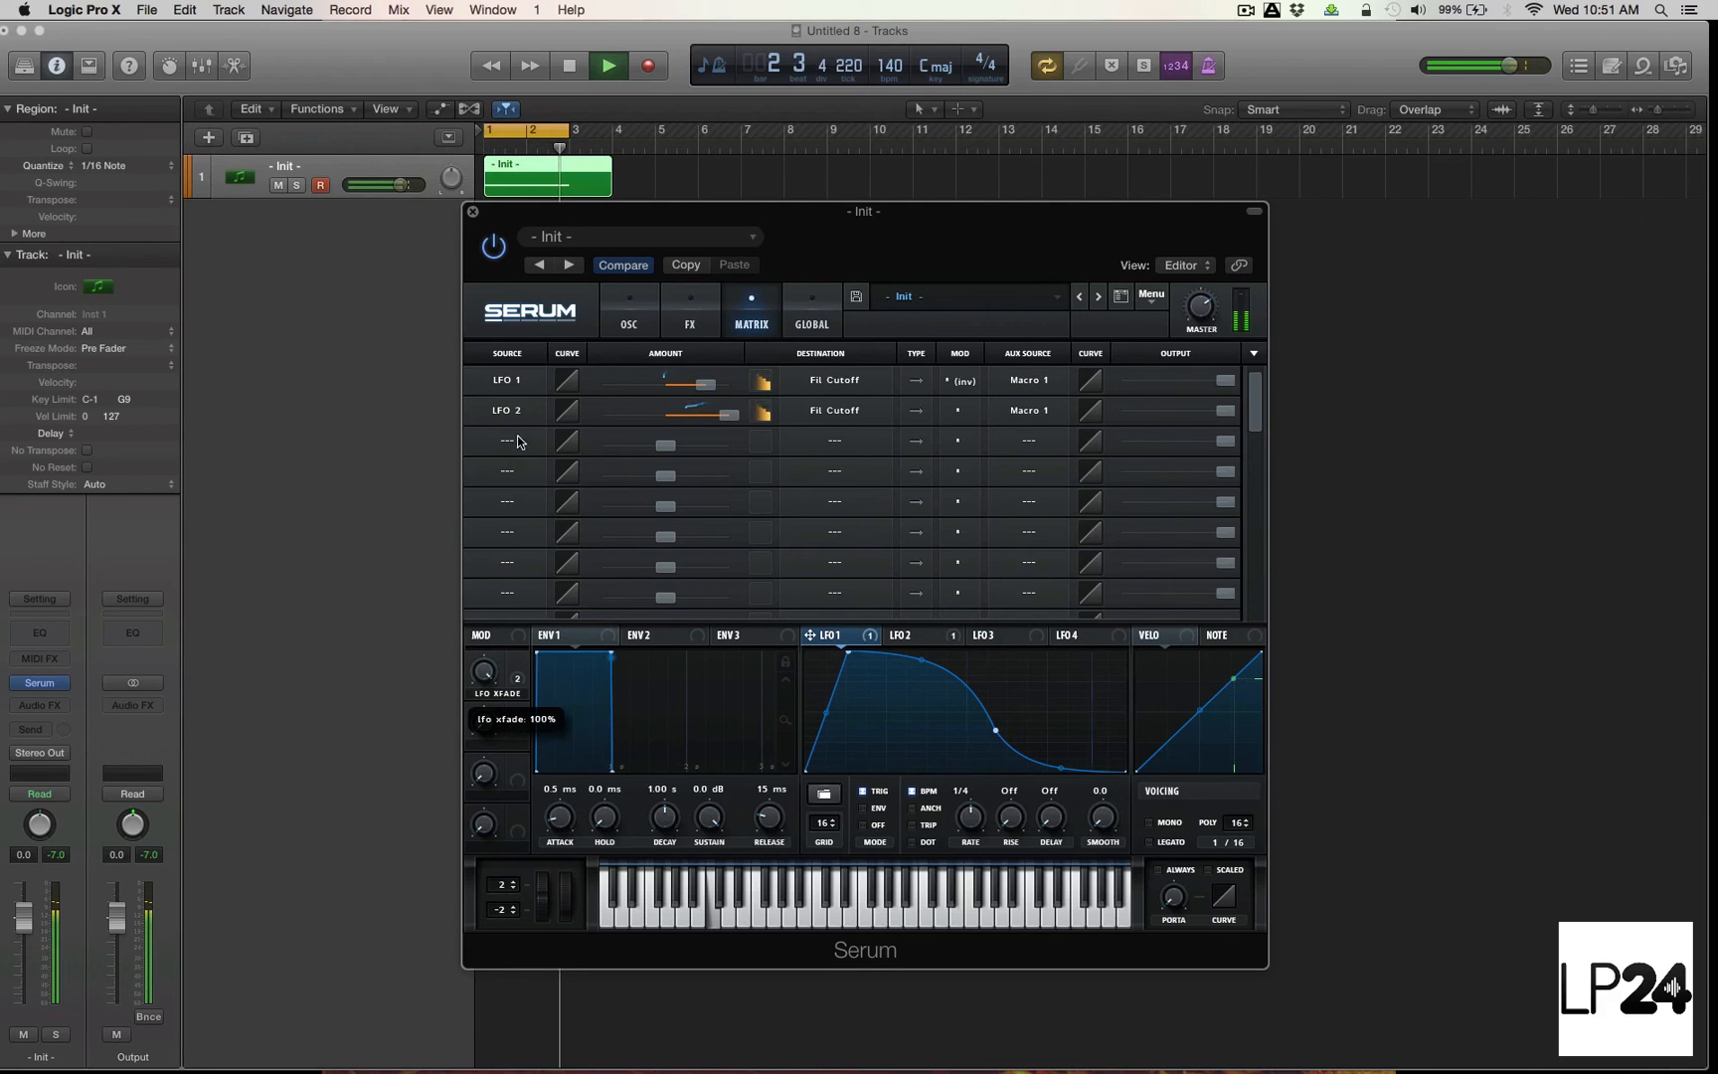
left_click_drag(483, 670, 483, 702)
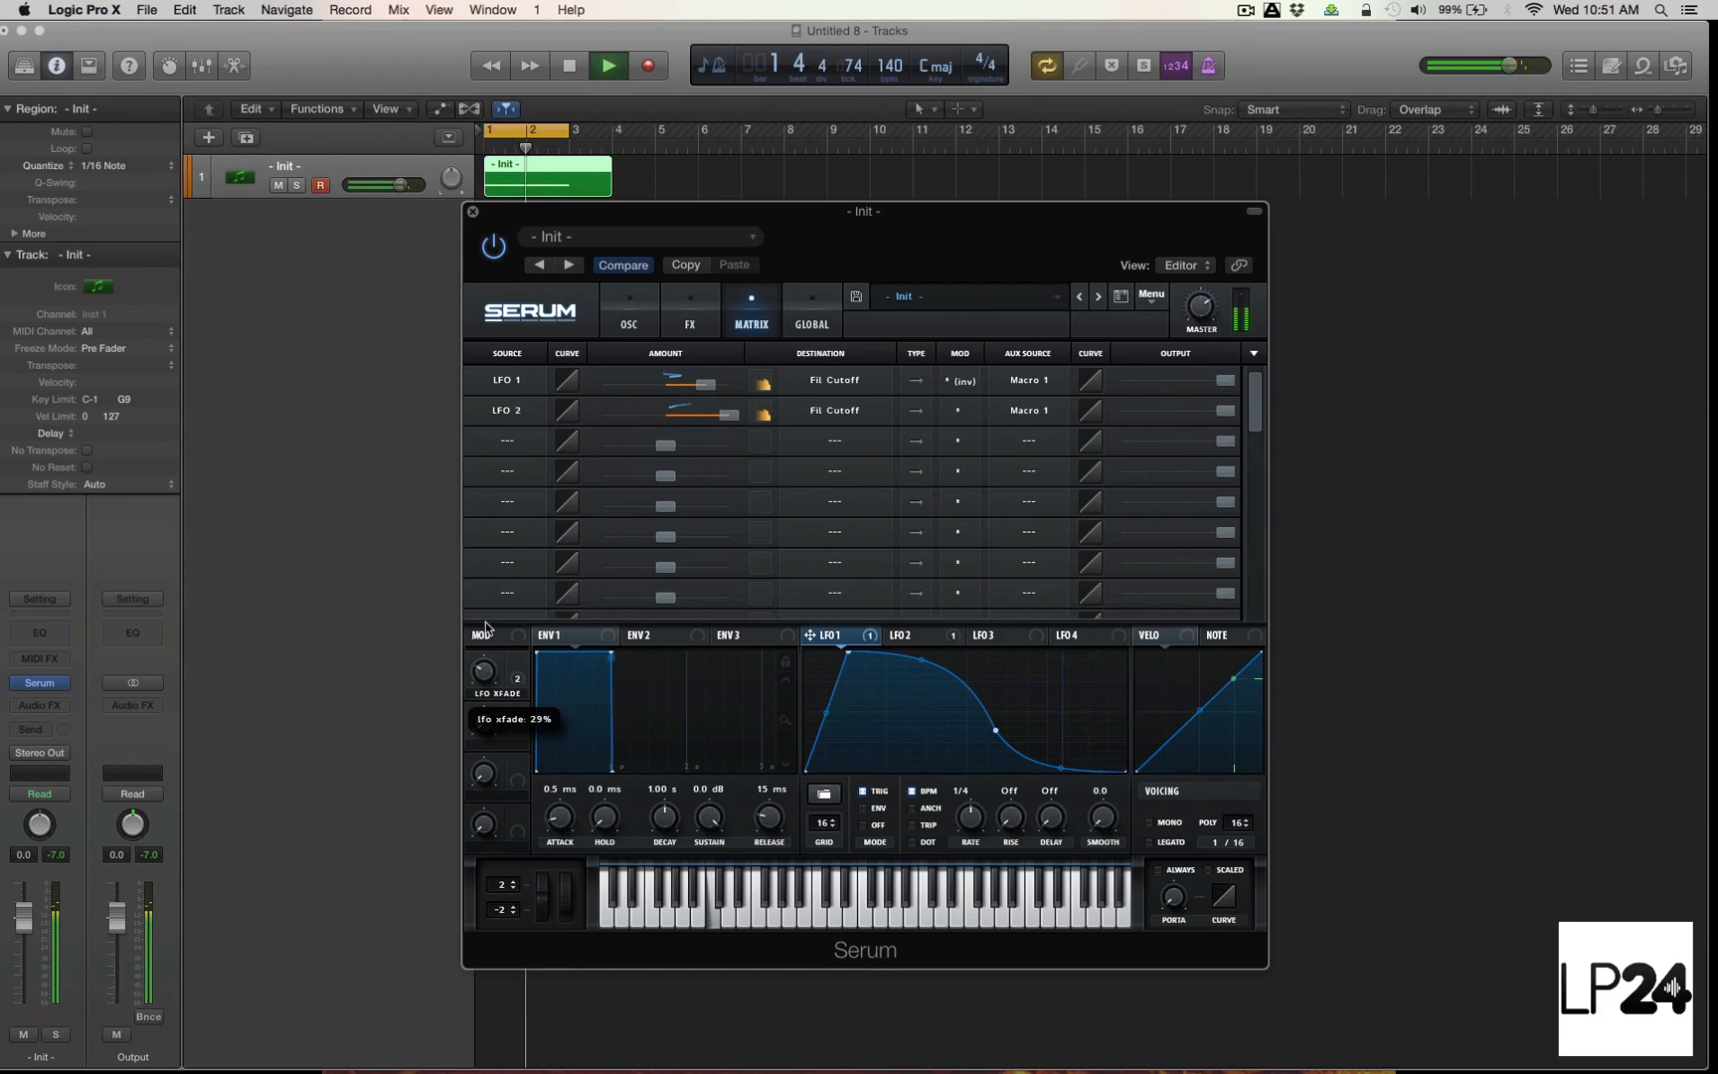